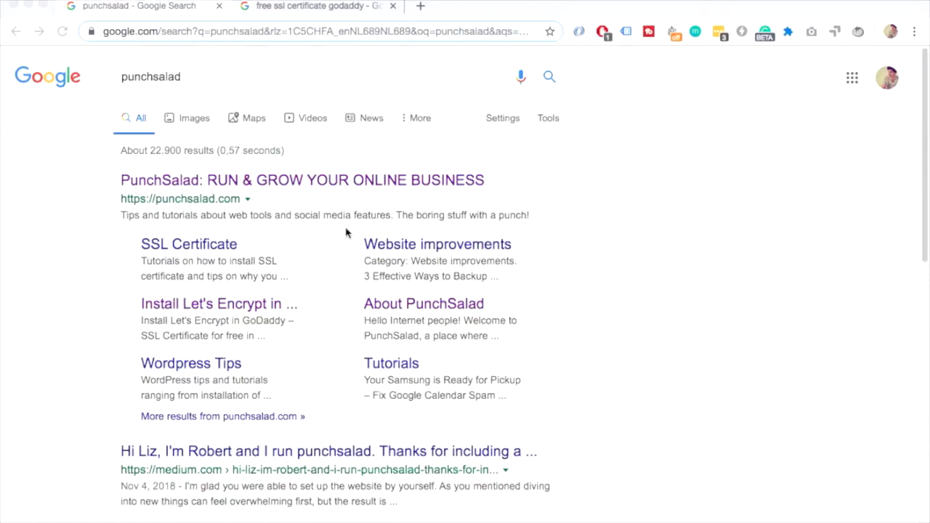
mouse_move(168, 252)
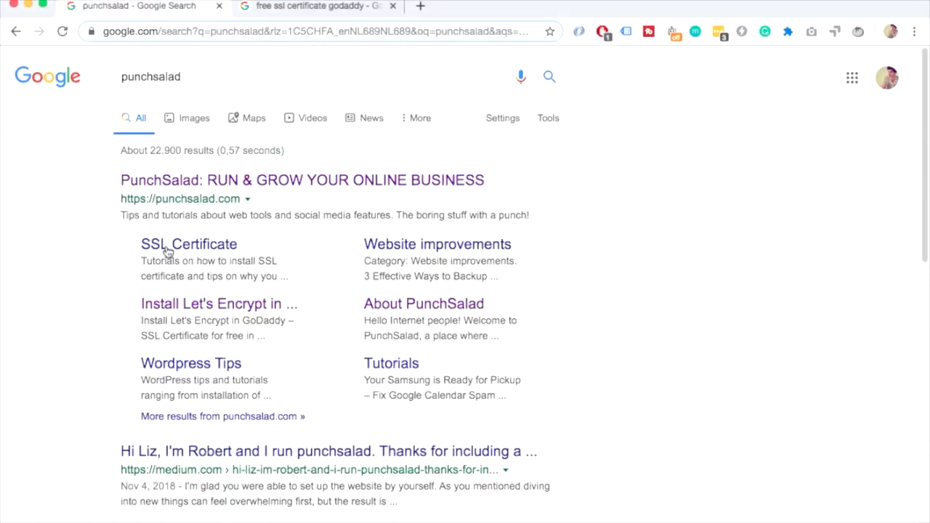
mouse_move(190, 363)
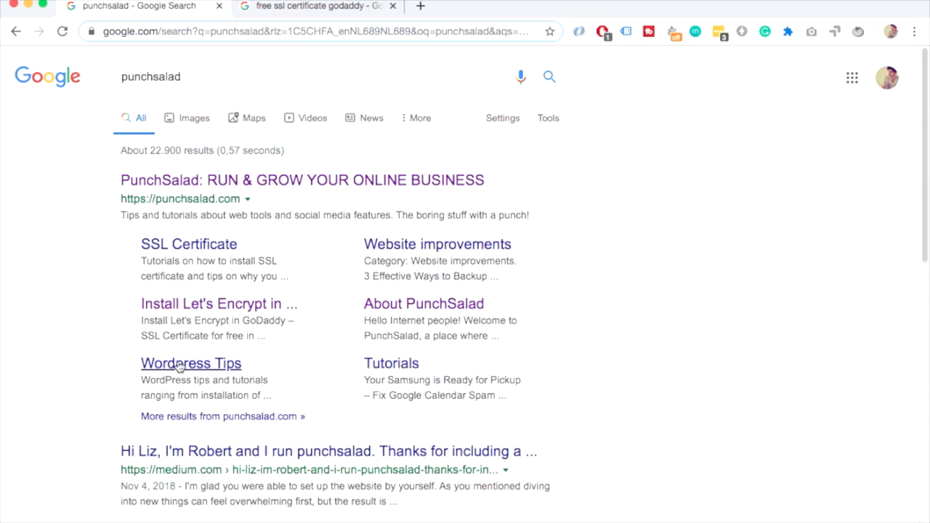
mouse_move(287, 354)
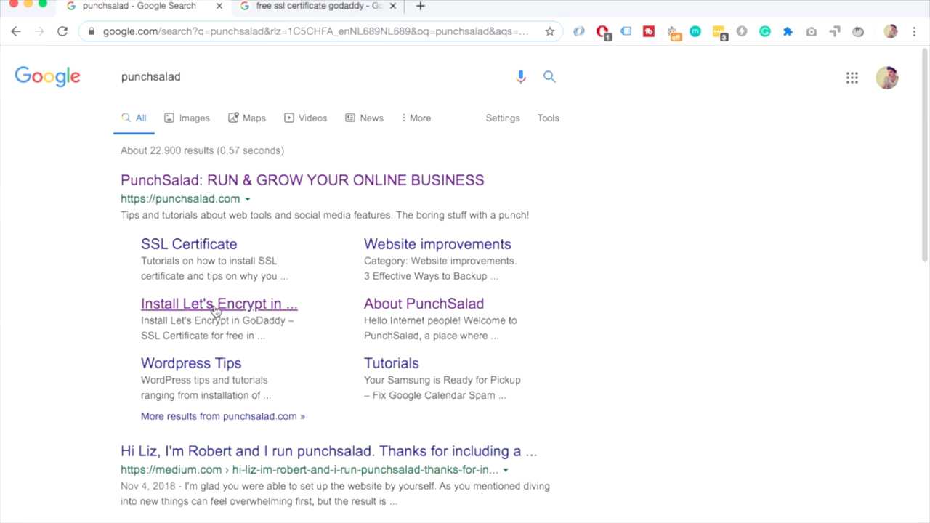
Step: Switch to the 'free ssl certificate godaddy' results tab to see punchsalad's Let's Encrypt article
left_click(313, 6)
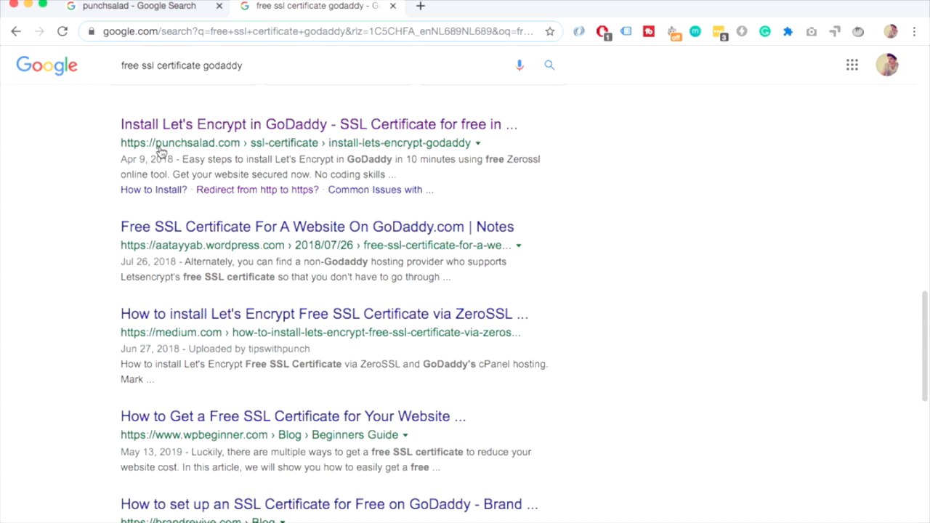
mouse_move(160, 153)
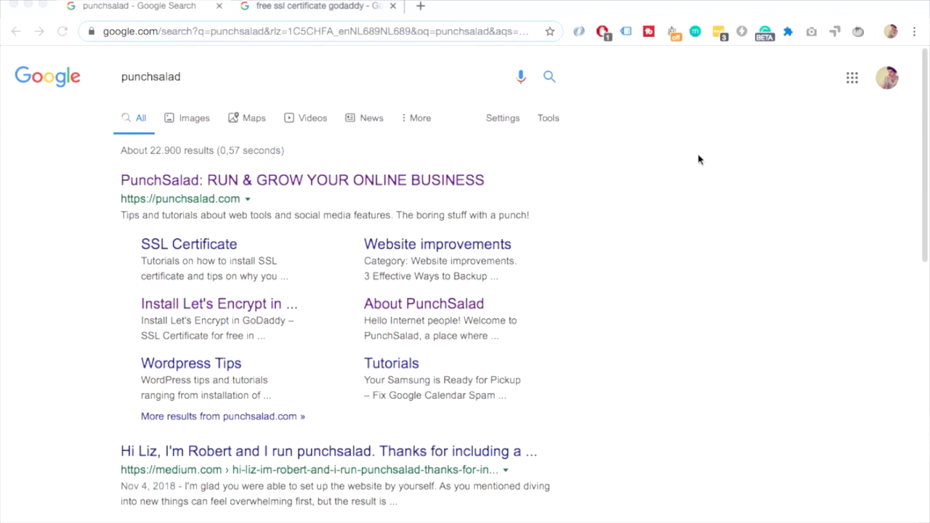
mouse_move(169, 332)
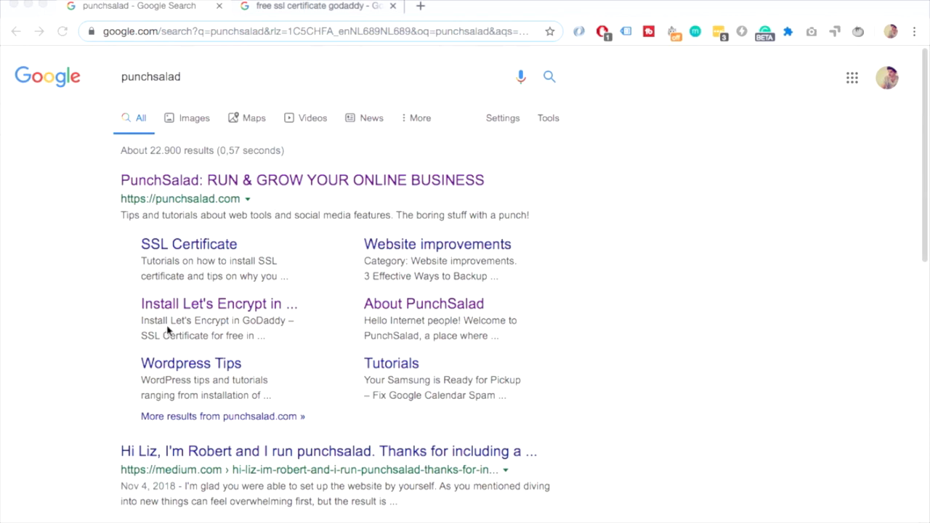
mouse_move(346, 244)
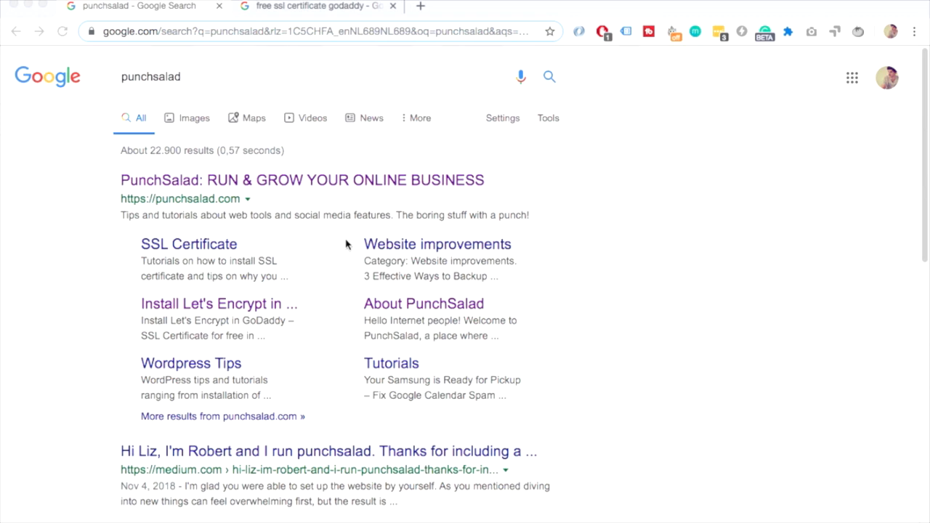
mouse_move(195, 259)
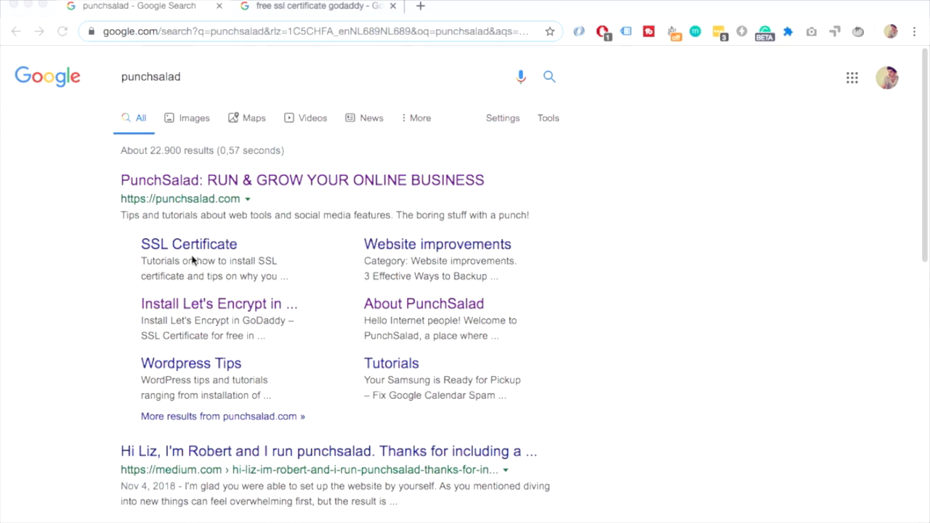
mouse_move(399, 369)
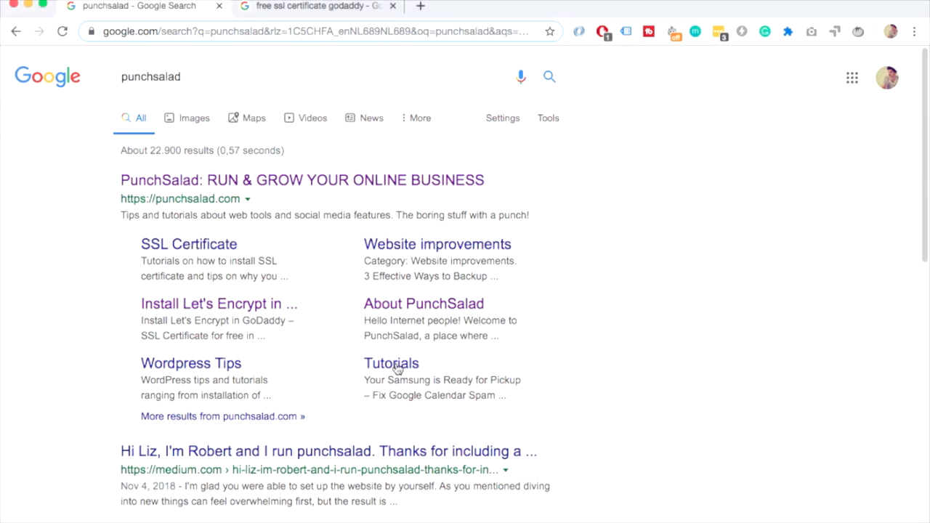
mouse_move(210, 376)
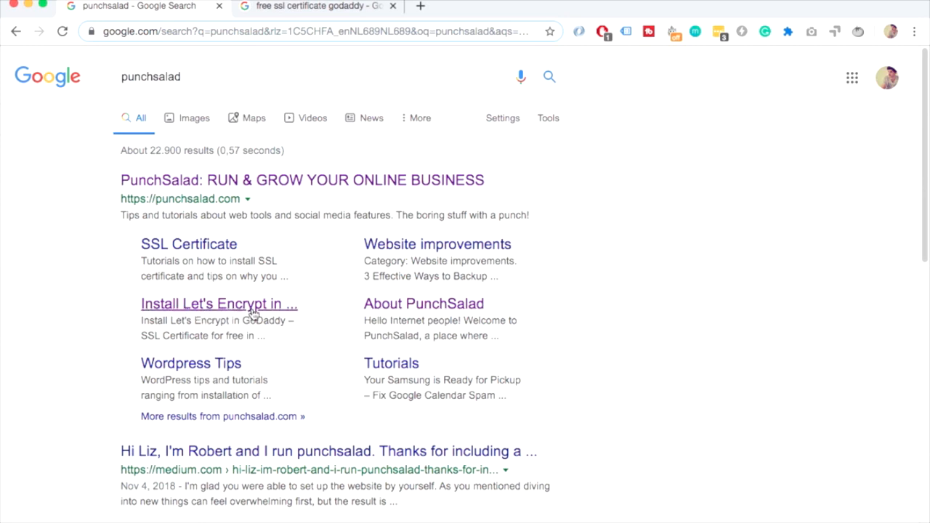
mouse_move(215, 308)
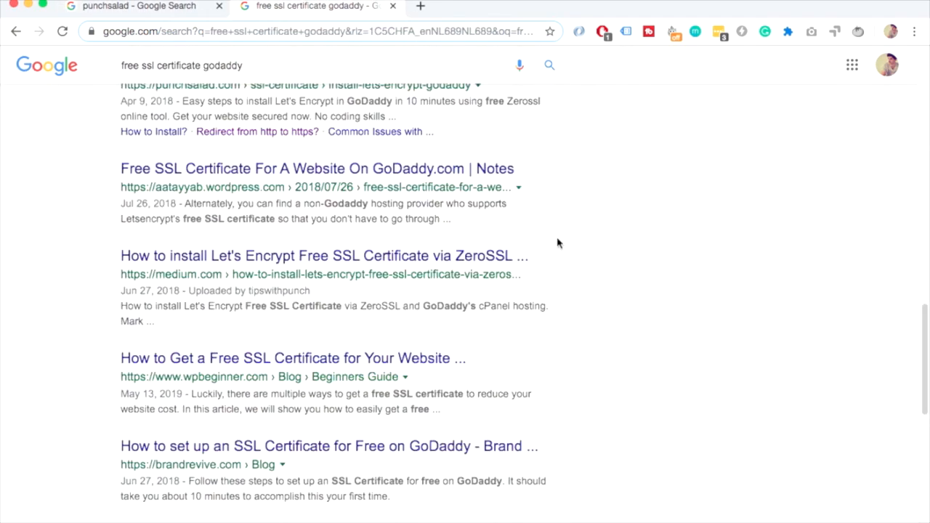
Step: Scroll the GoDaddy SSL results to punchsalad's guide with its How to Install? and Redirect sub-links
scroll("up", 3)
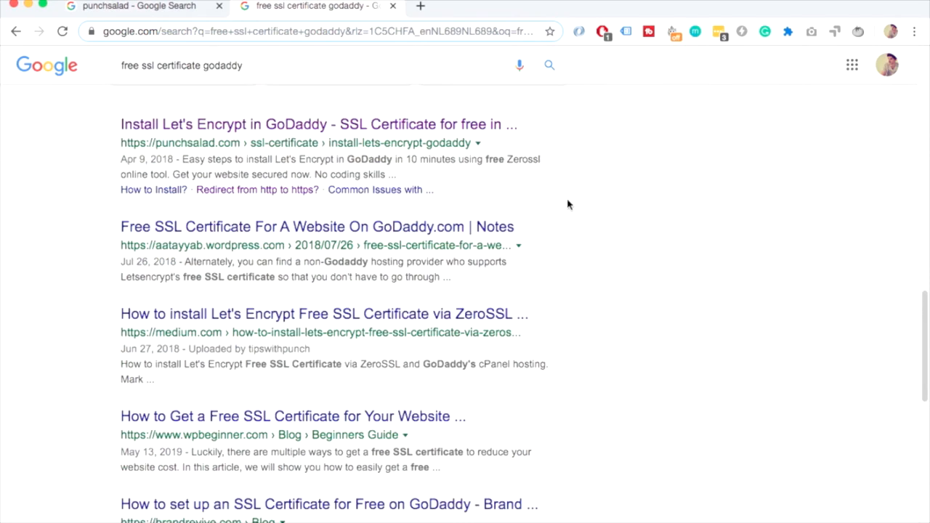
mouse_move(493, 189)
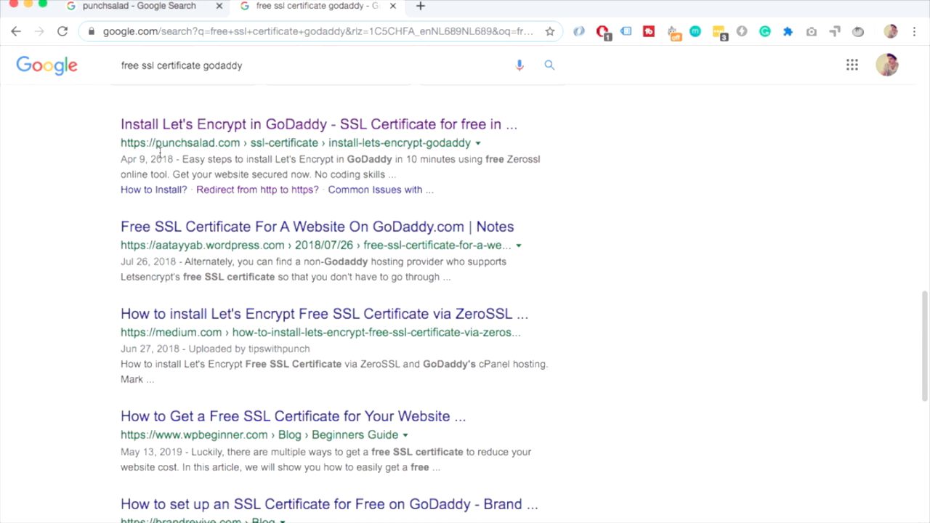
mouse_move(171, 198)
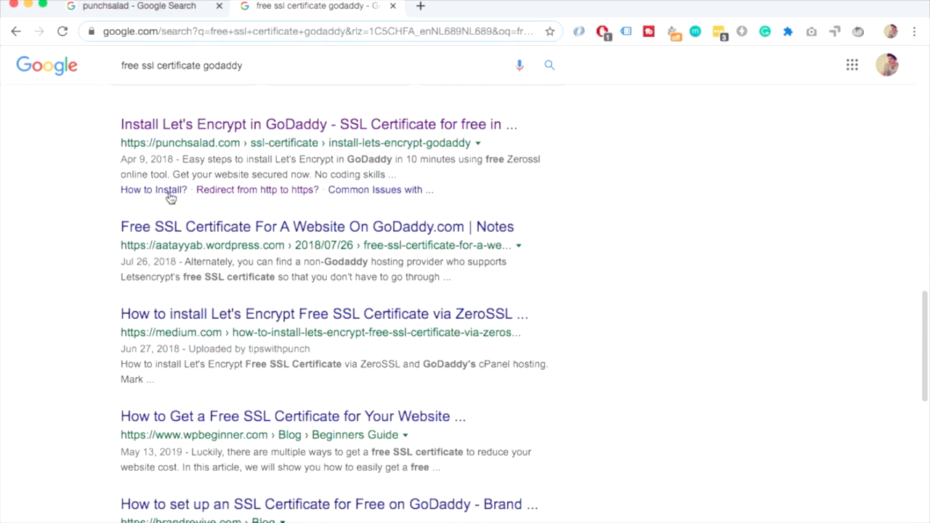
mouse_move(142, 190)
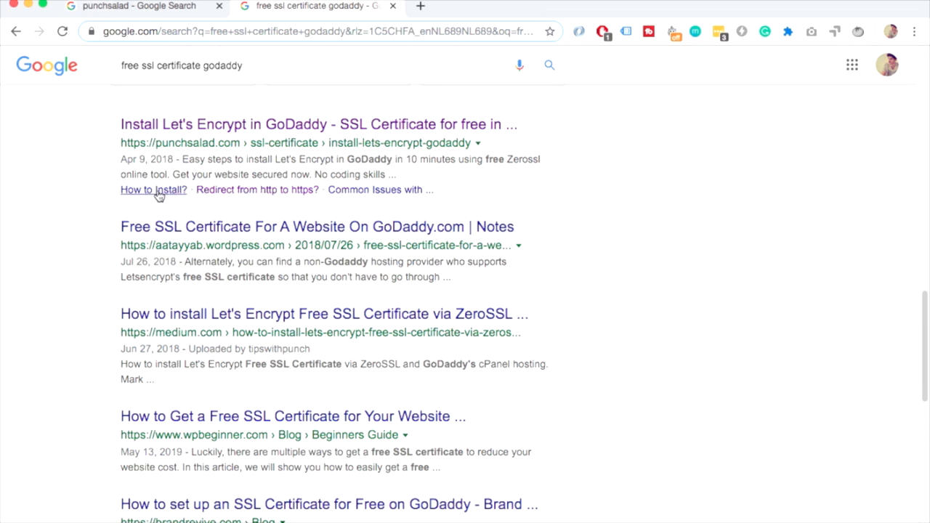
mouse_move(154, 193)
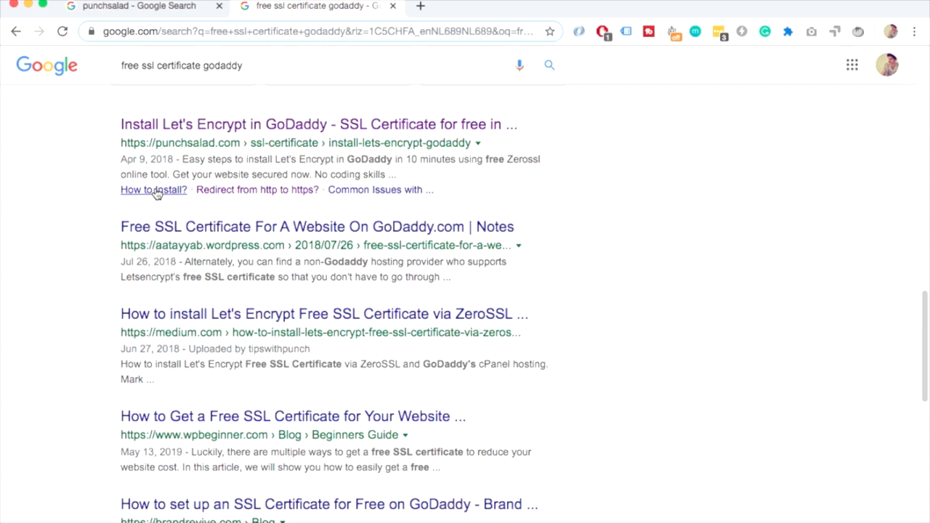
mouse_move(372, 198)
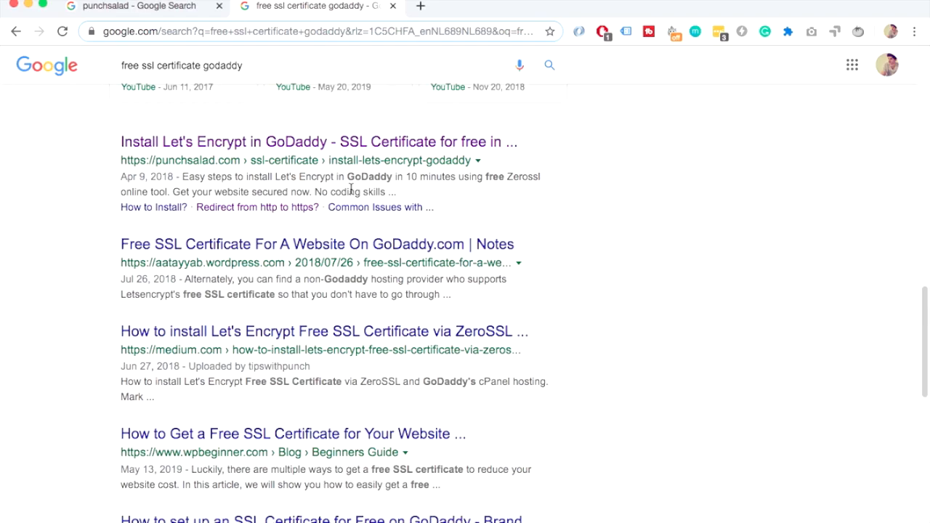
Step: Return to the 'punchsalad' results tab showing the homepage with its six sitelinks
left_click(130, 6)
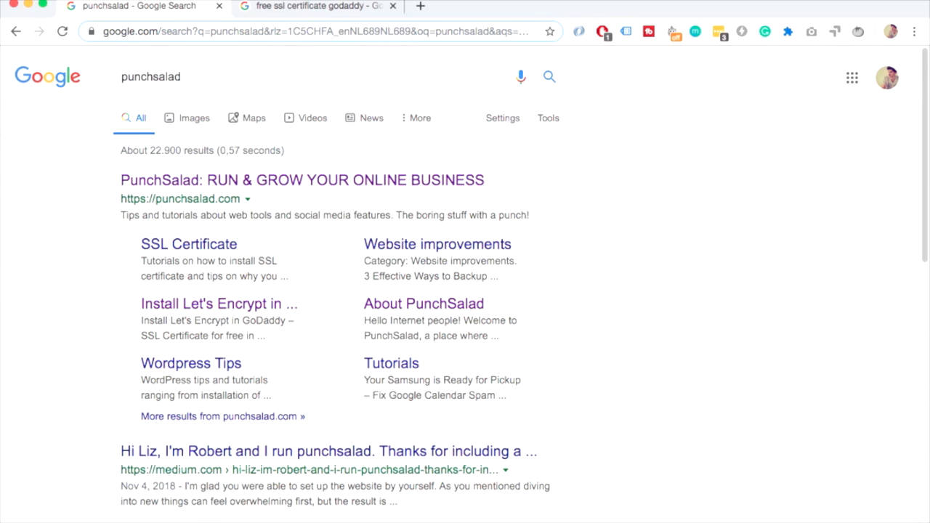
Step: Search for 'punch salad' as two words and scroll the fruit punch salad recipe results
left_click(151, 76)
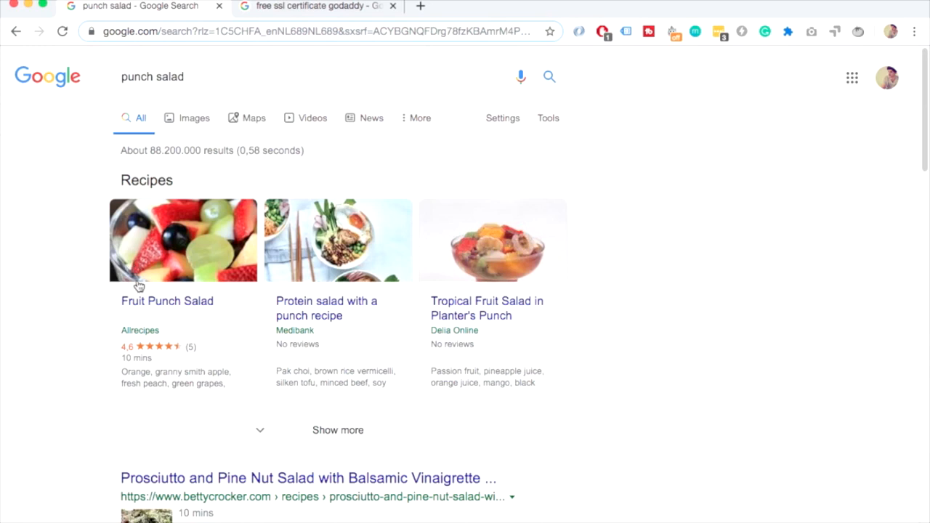
scroll("down", 3)
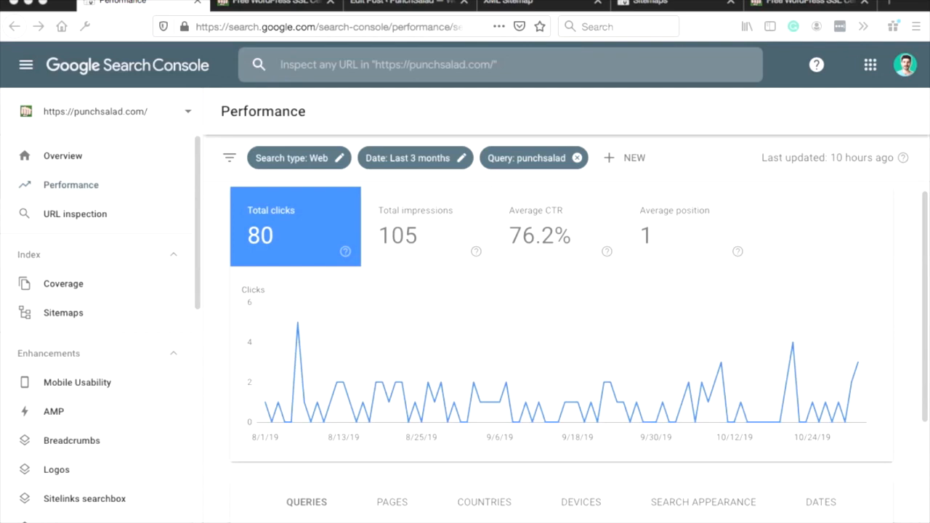
mouse_move(600, 325)
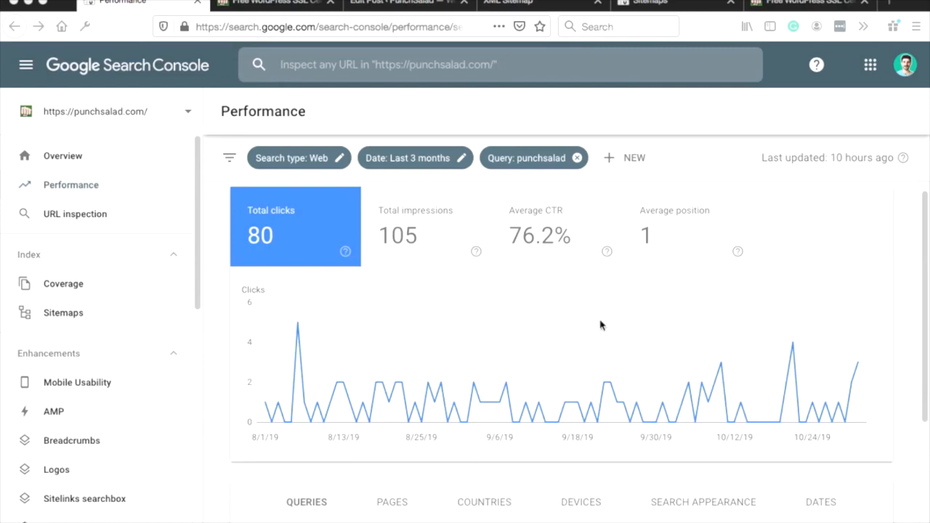
Step: Scroll the Search Console performance report for query punchsalad: 80 clicks, 105 impressions, 76.2% CTR
scroll("down", 3)
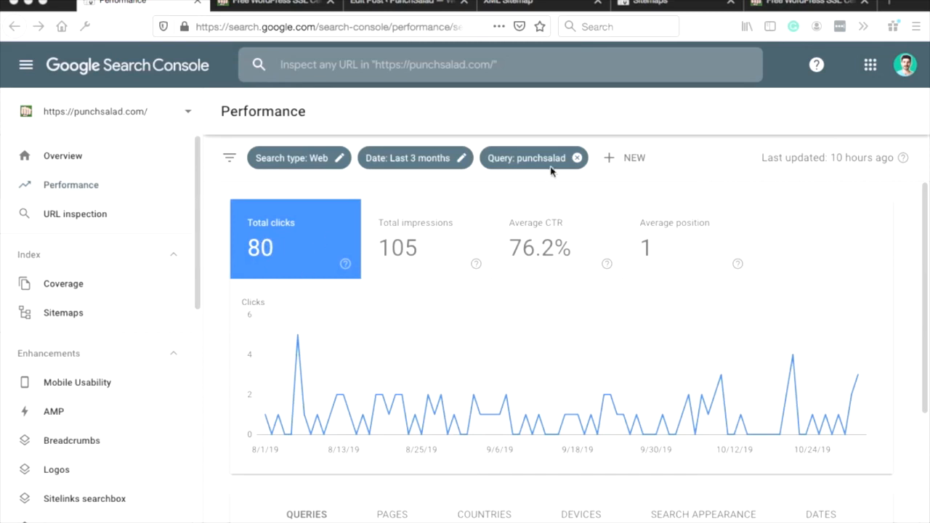
mouse_move(546, 370)
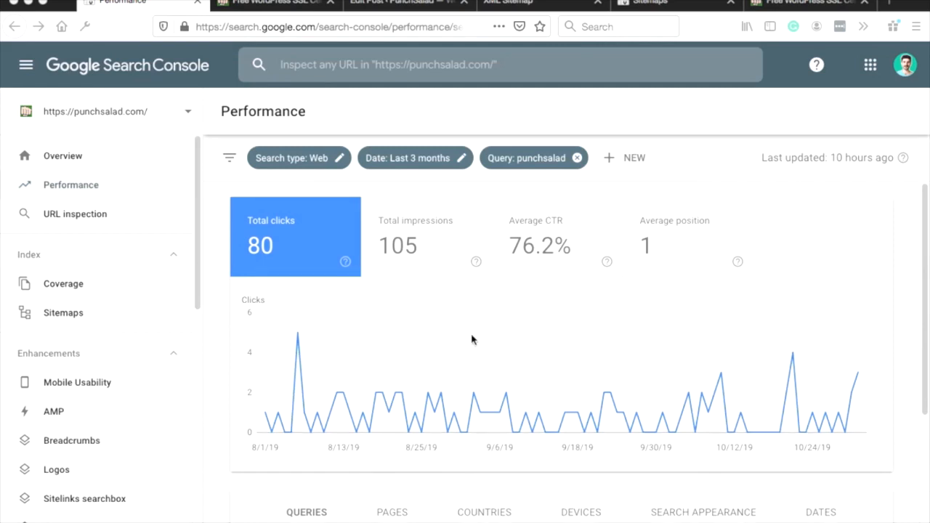
scroll("down", 3)
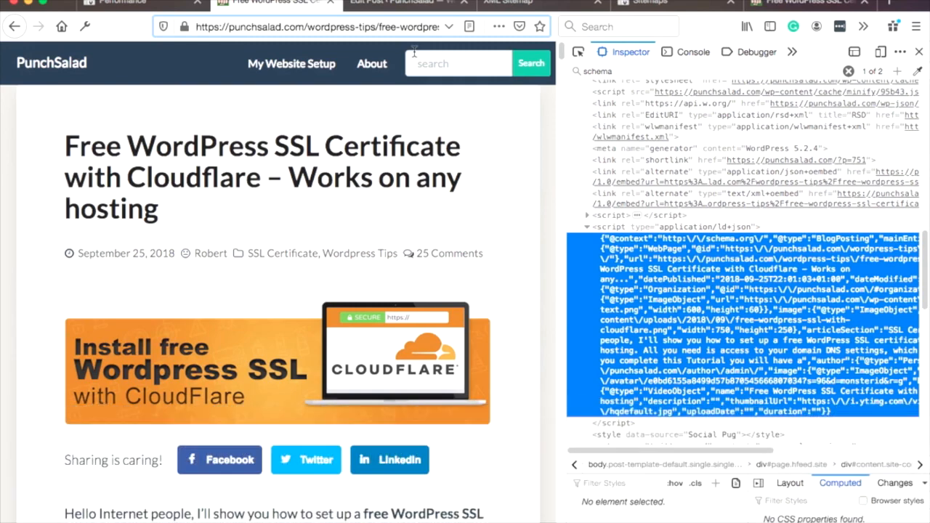
mouse_move(734, 247)
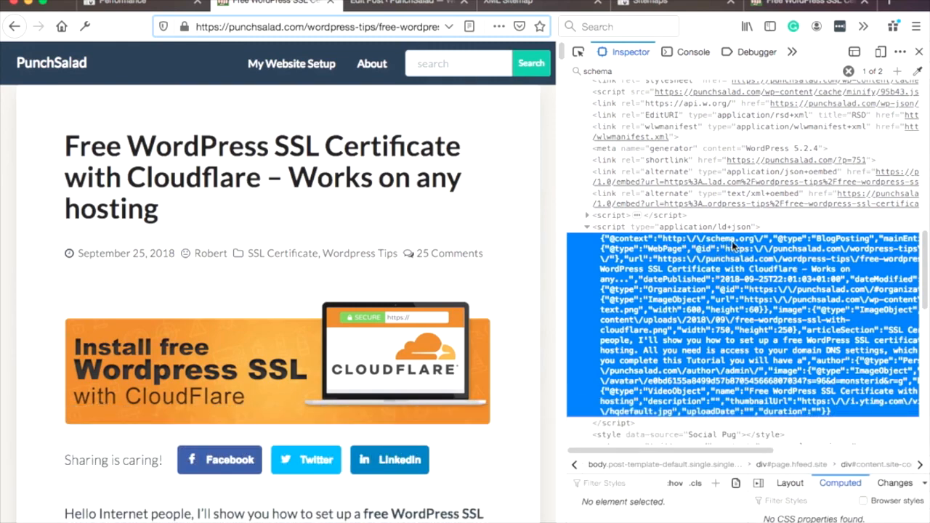
mouse_move(741, 247)
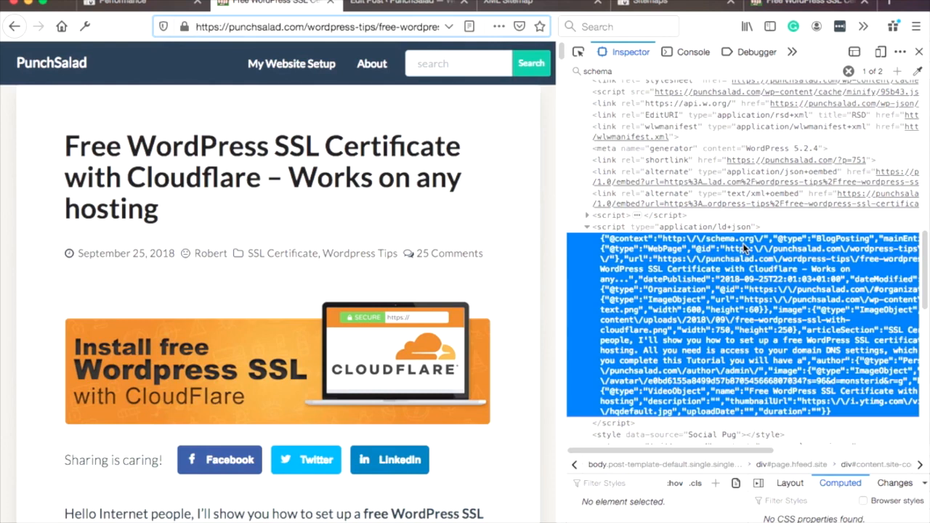
Step: Select the application/ld+json script block in the Inspector to reveal the article's BlogPosting schema
left_click(676, 227)
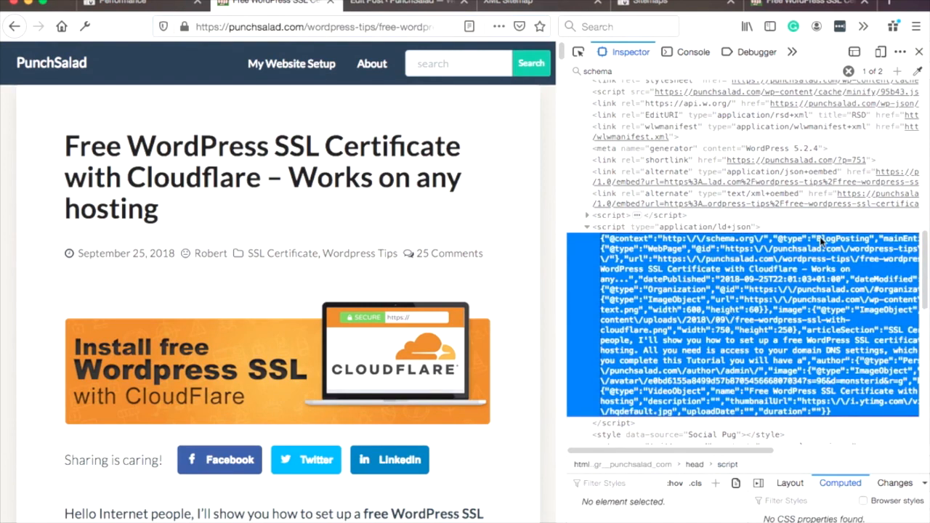
mouse_move(695, 327)
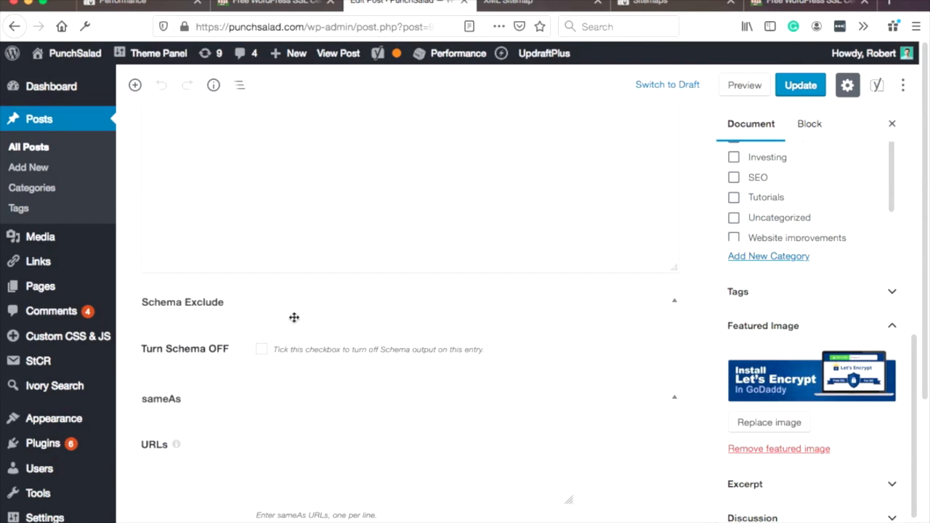
mouse_move(230, 308)
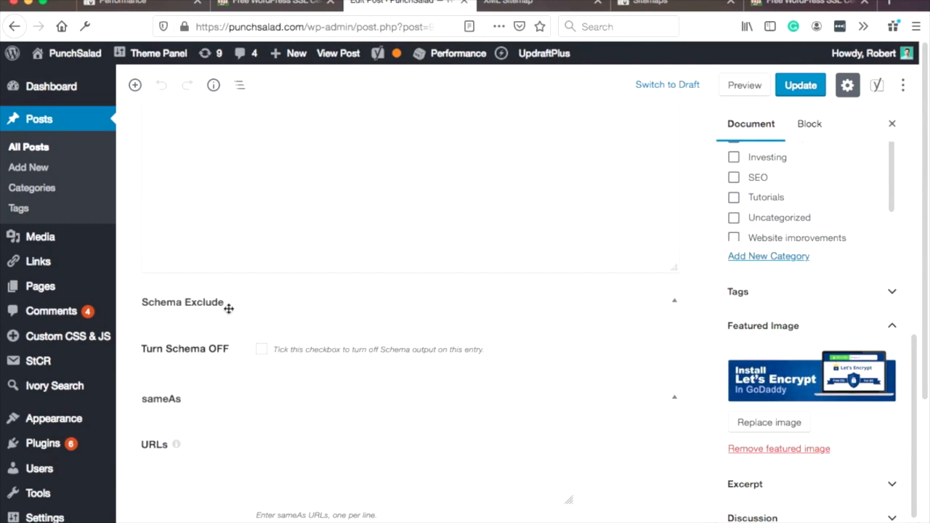
mouse_move(200, 360)
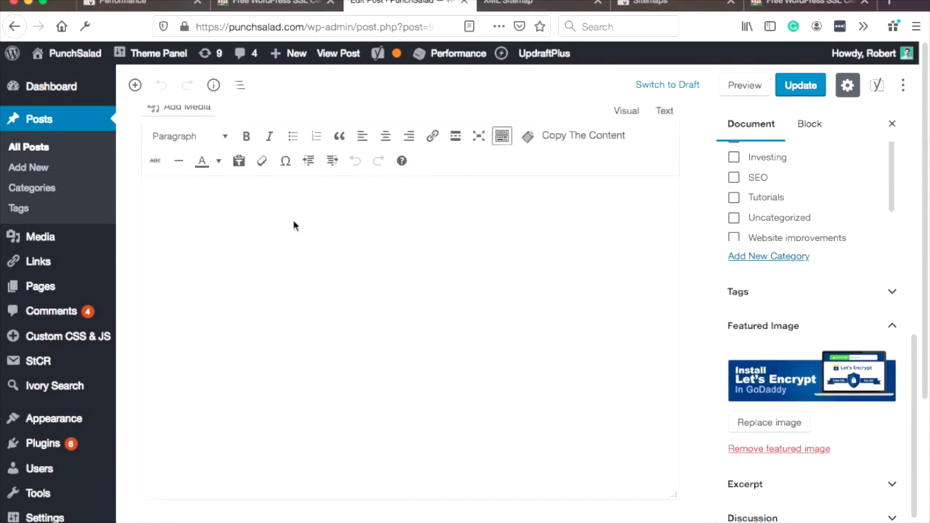
Step: Scroll the WordPress Edit Post screen past the Schema Exclude and sameAs boxes to the content block
scroll("down", 3)
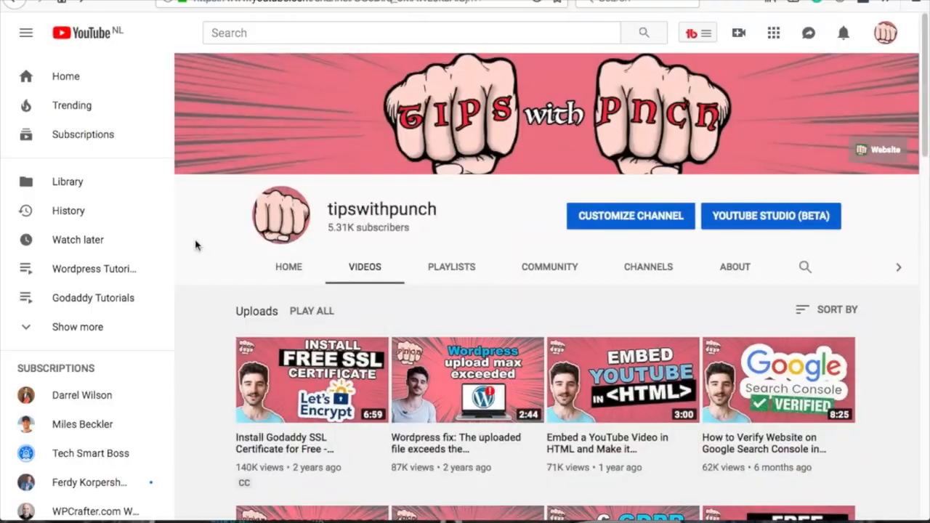
Step: Scroll through the tipswithpunch channel's uploaded videos, then move on to the punchsalad.com homepage
scroll("down", 3)
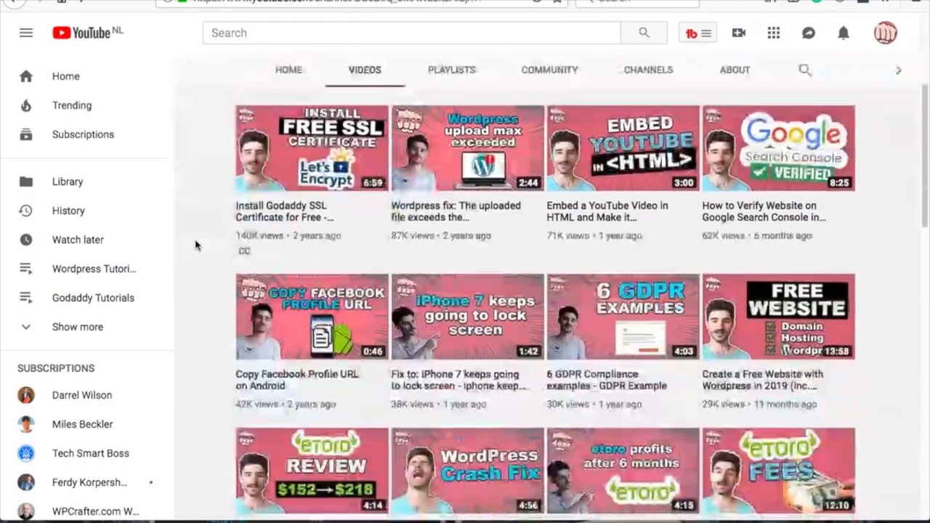
scroll("down", 3)
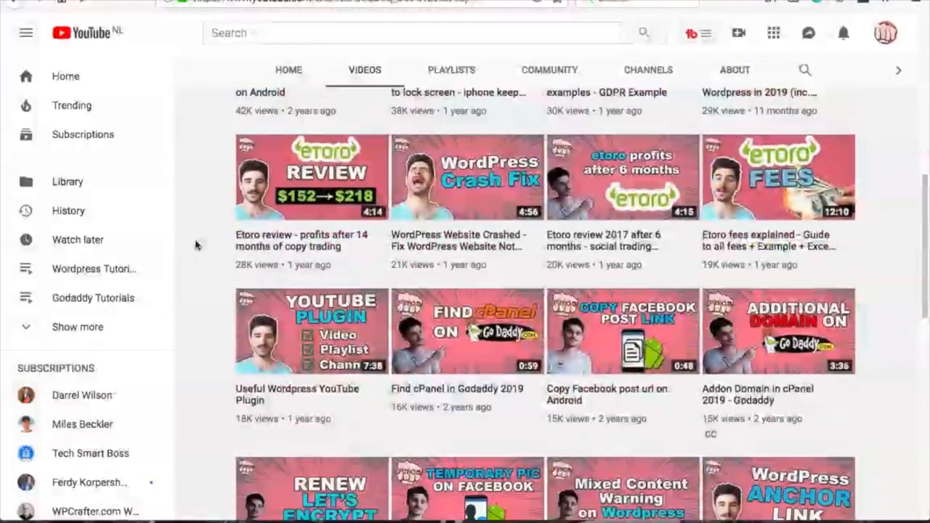
scroll("down", 3)
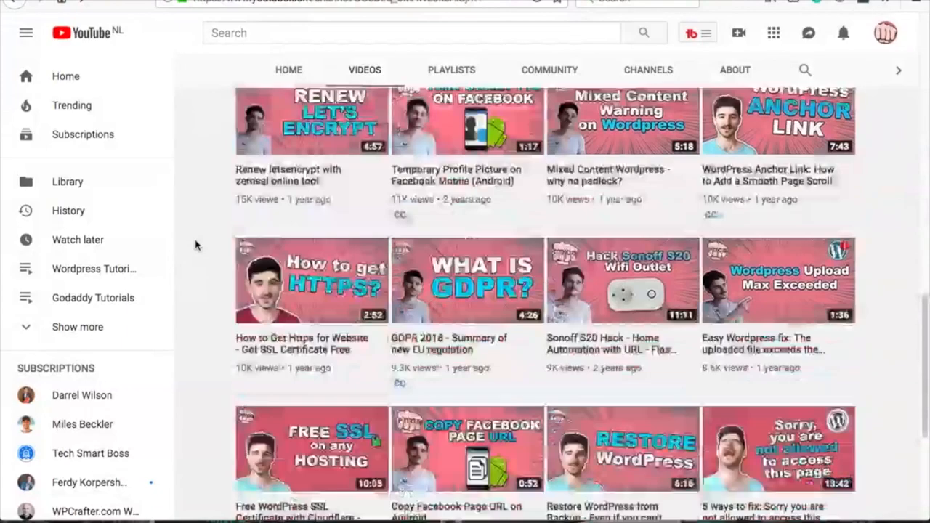
scroll("down", 3)
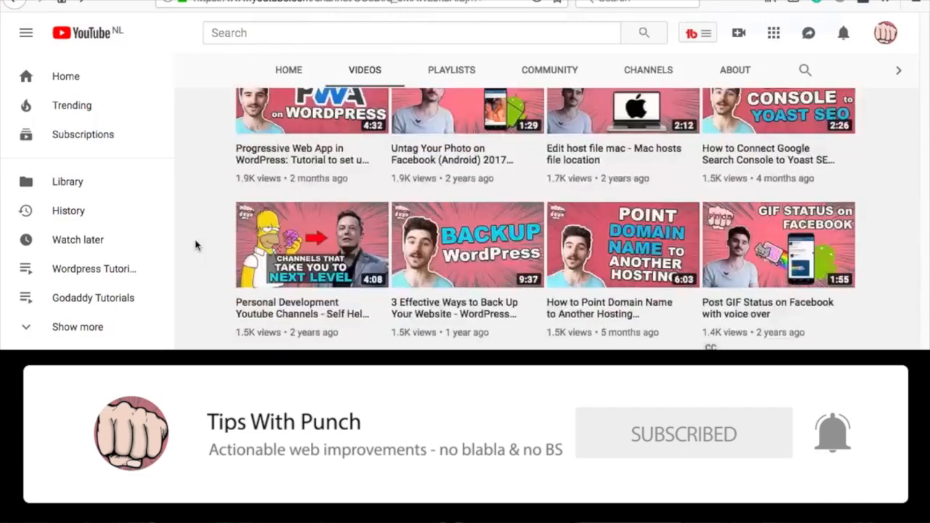
left_click(472, 3)
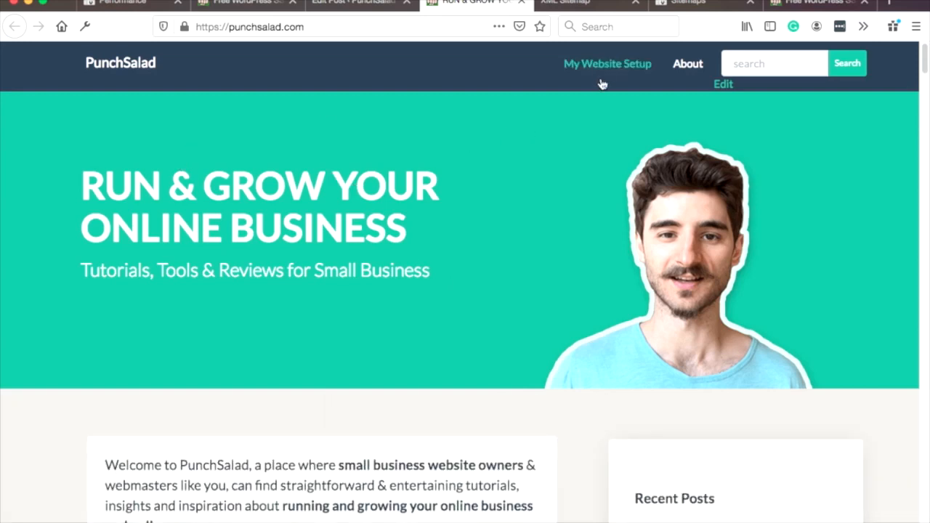
mouse_move(609, 64)
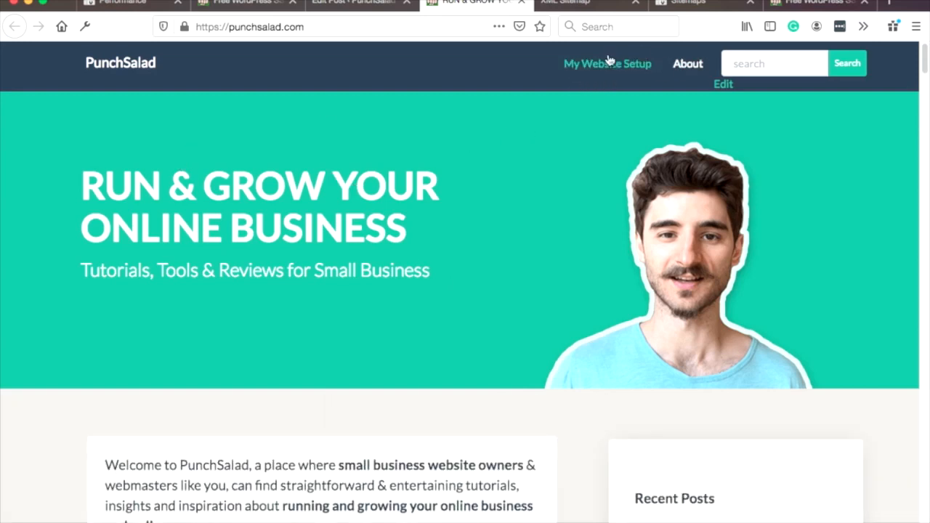
mouse_move(686, 64)
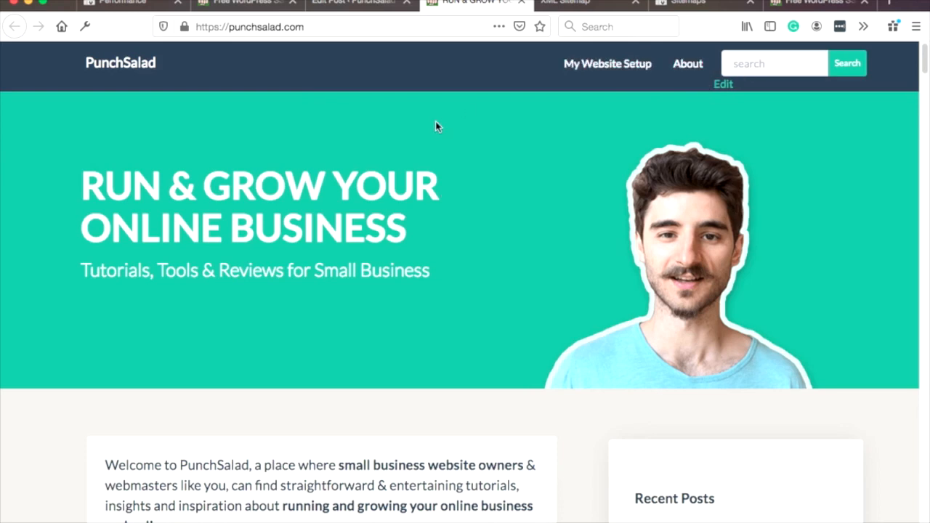
Step: Scroll down the PunchSalad homepage through its article list
scroll("down", 3)
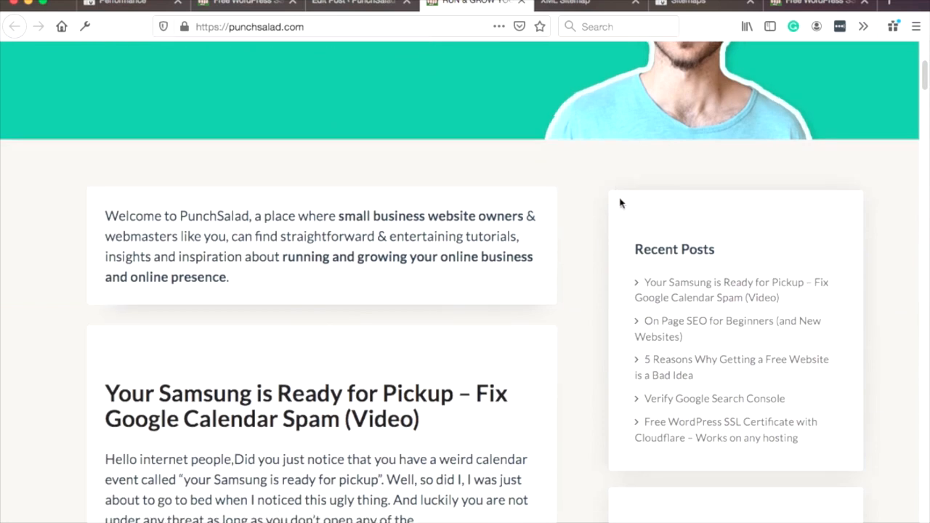
scroll("down", 3)
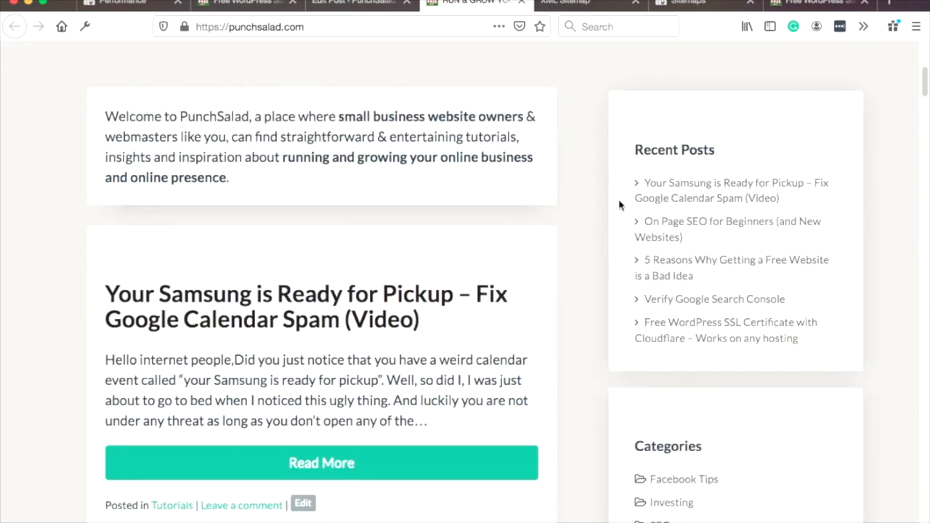
scroll("down", 3)
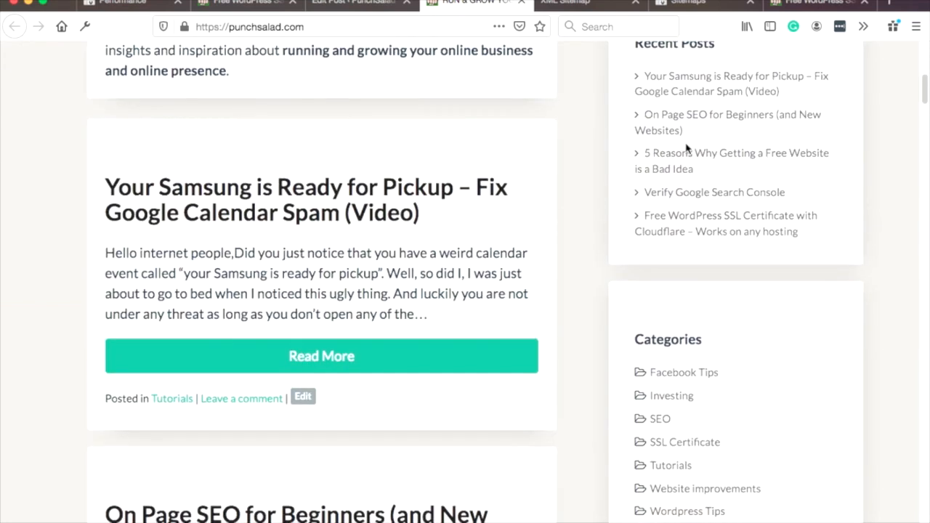
scroll("down", 3)
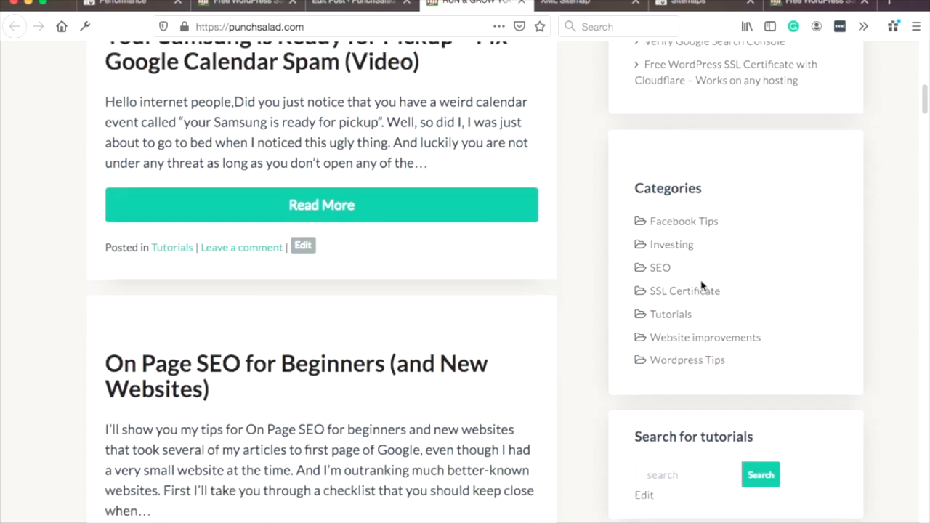
scroll("down", 3)
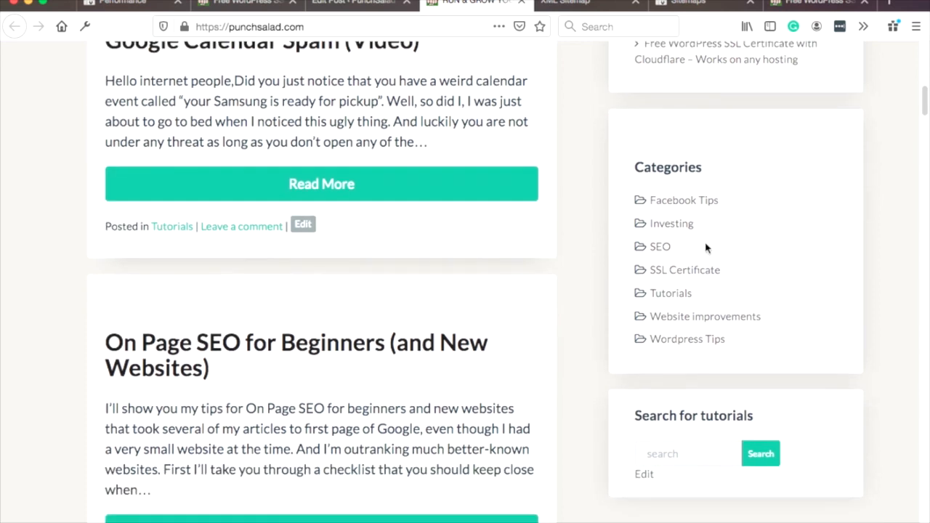
mouse_move(674, 206)
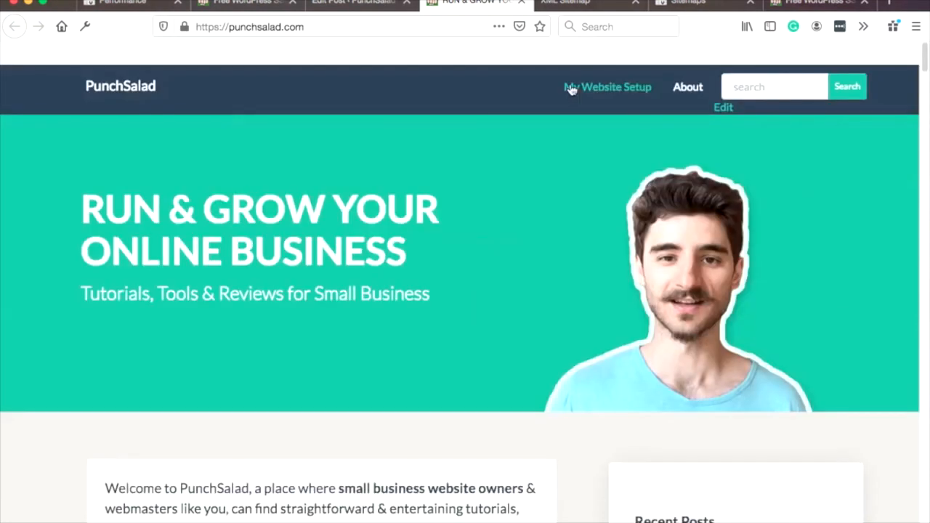
mouse_move(232, 131)
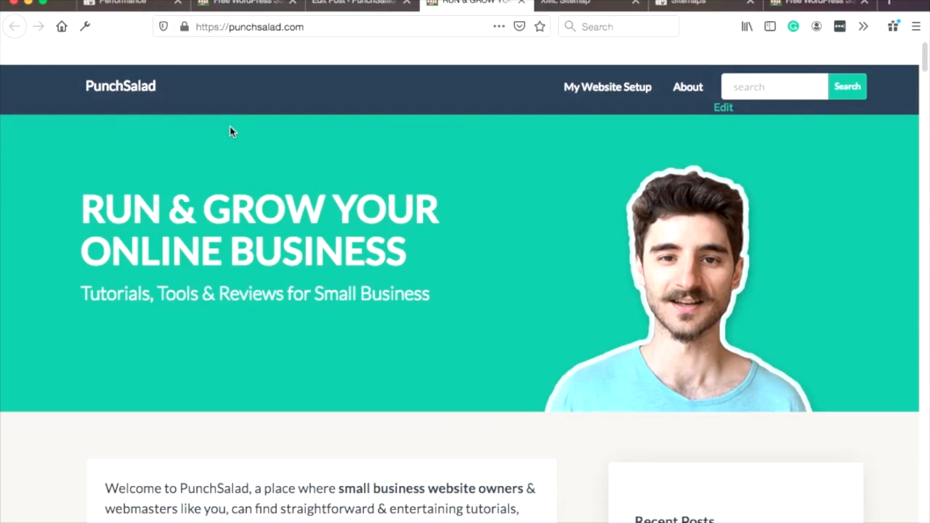
mouse_move(274, 250)
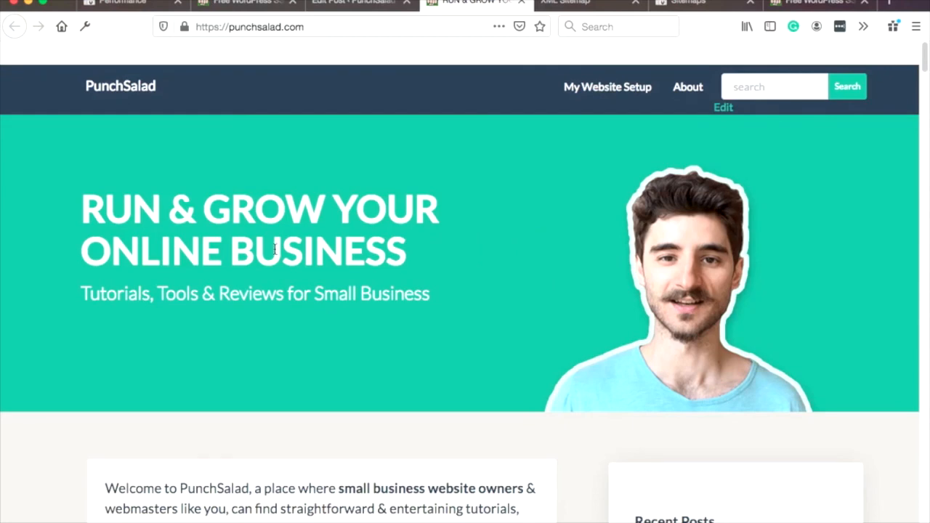
mouse_move(486, 300)
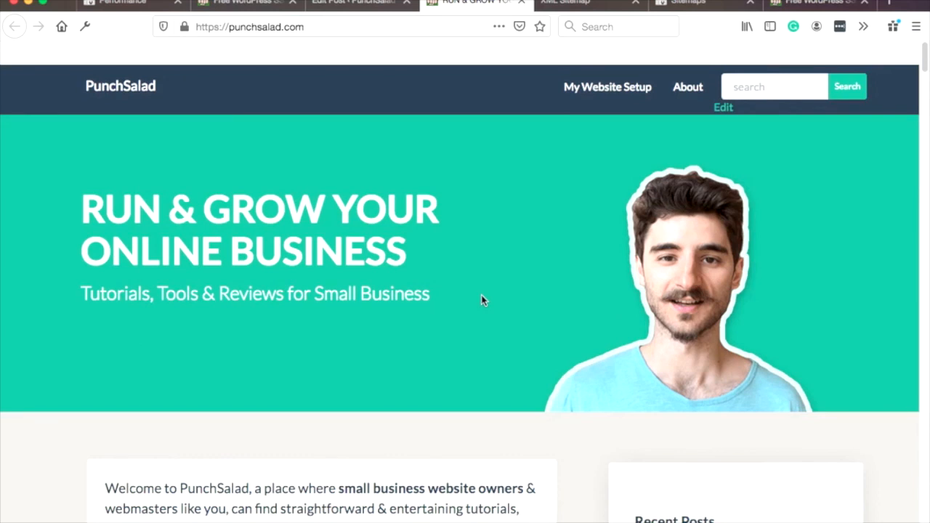
Step: Continue past Recent Posts and Categories, back toward the top, then move to the XML sitemap index
scroll("down", 3)
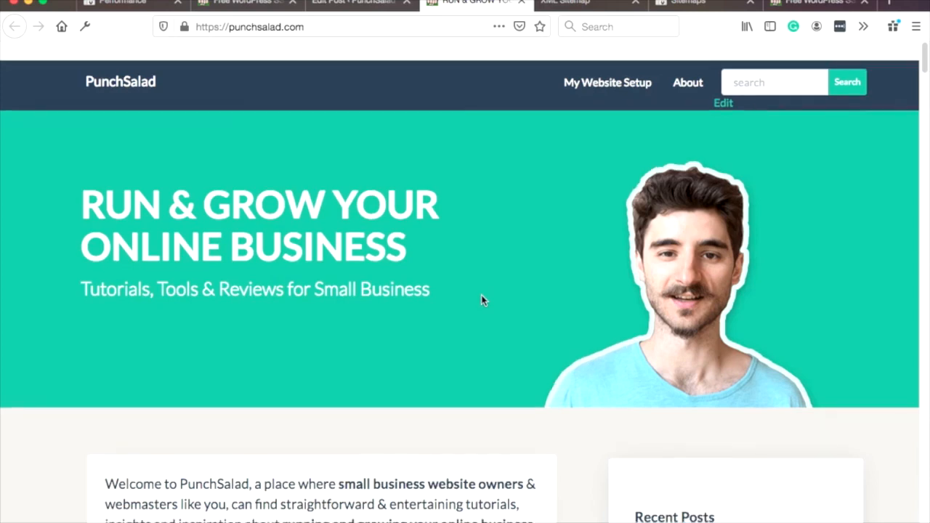
scroll("down", 3)
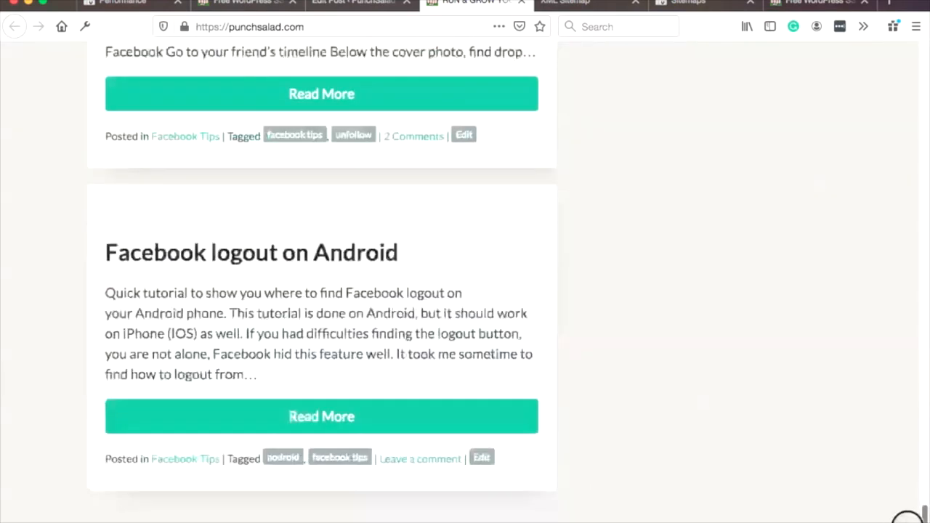
scroll("down", 3)
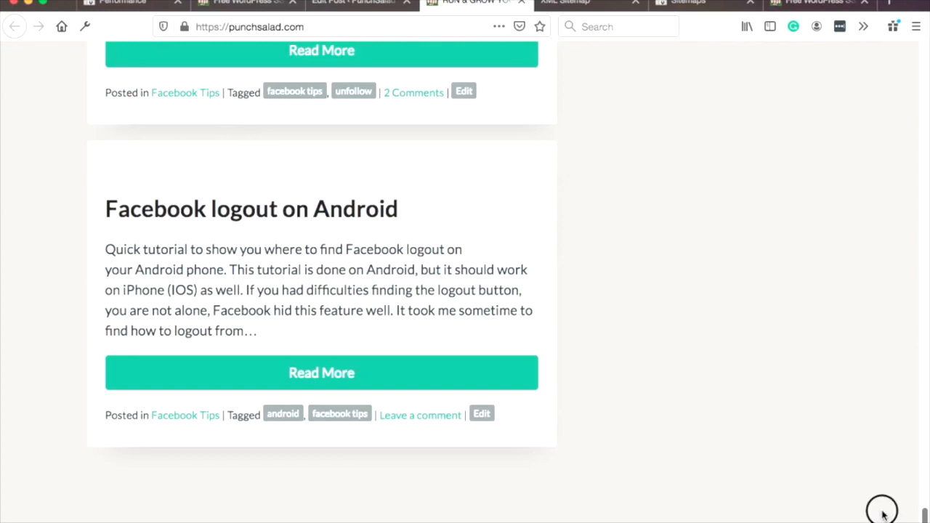
scroll("up", 3)
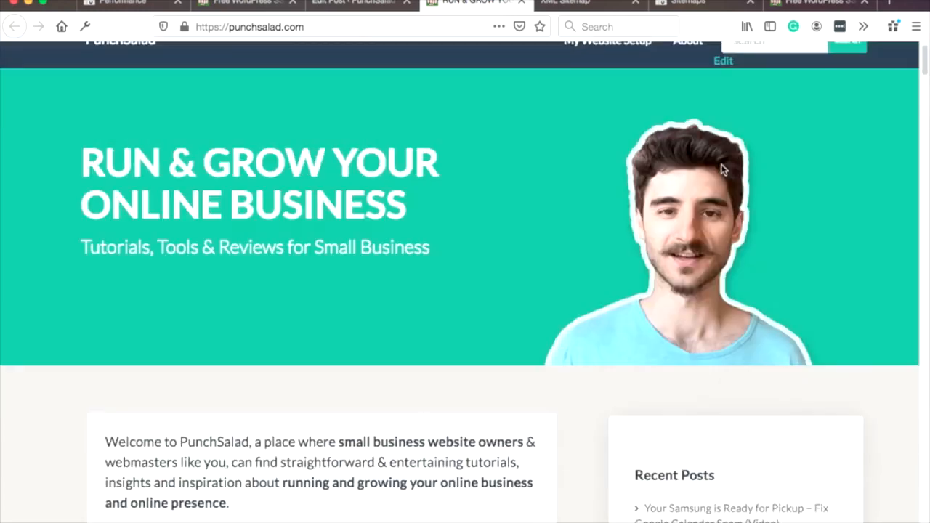
left_click(581, 2)
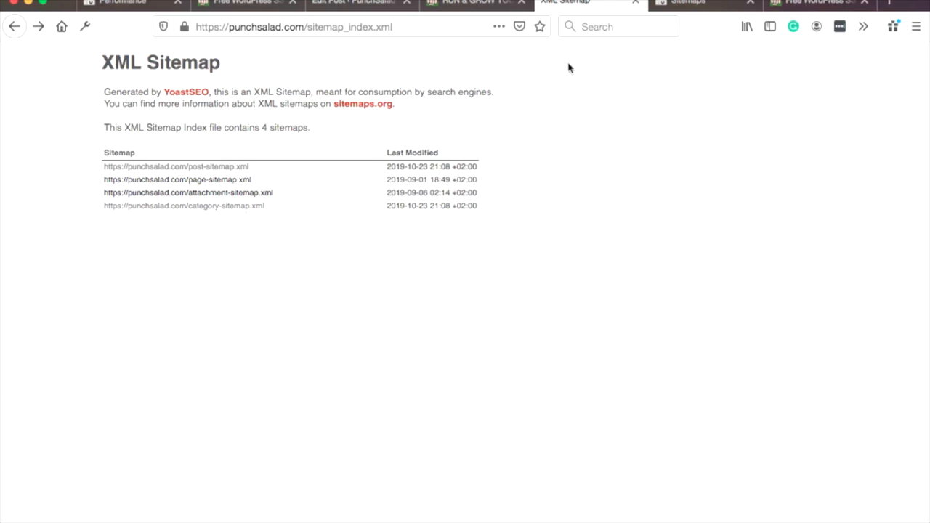
mouse_move(171, 99)
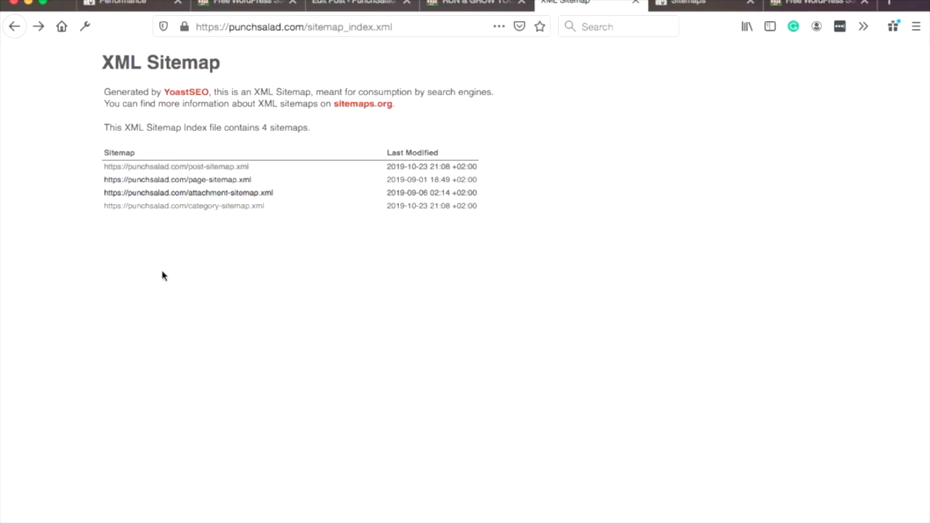
Step: Open post-sitemap.xml from the Yoast sitemap index to list the site's 21 article URLs
left_click(176, 166)
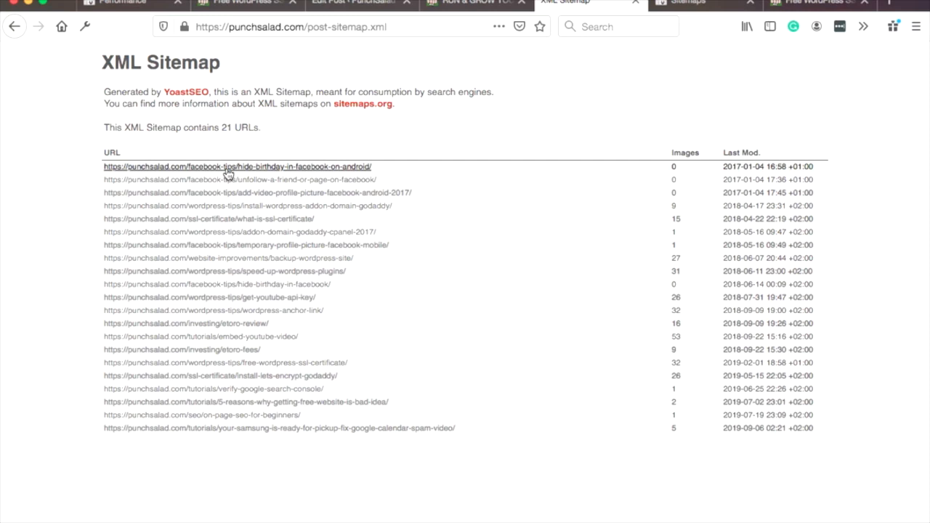
mouse_move(288, 107)
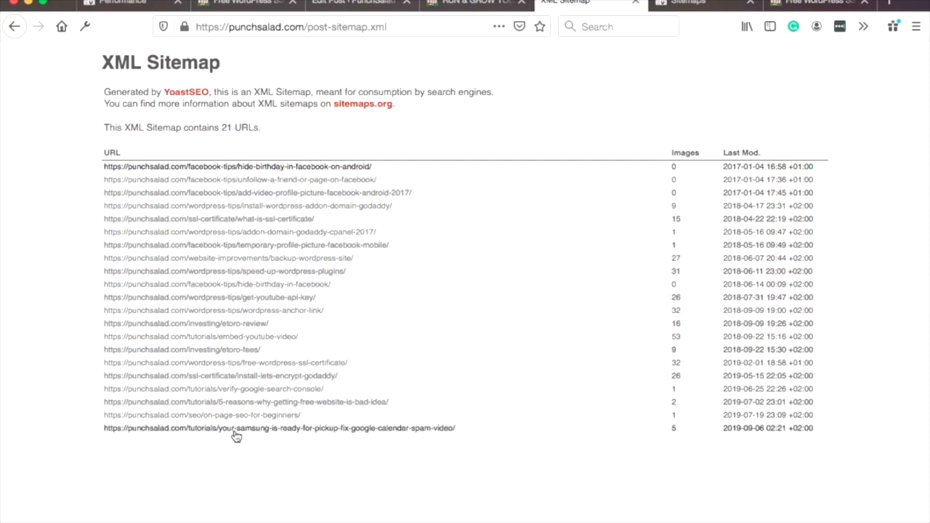
mouse_move(729, 153)
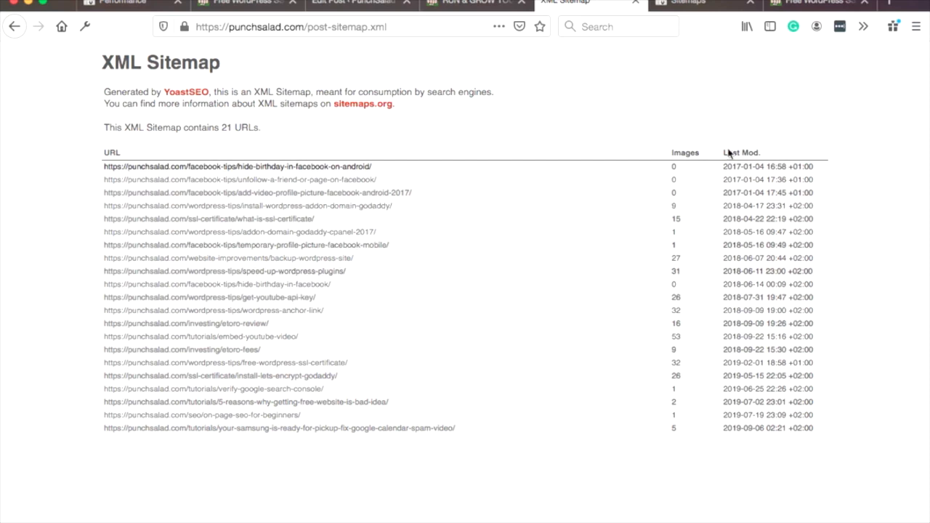
mouse_move(414, 140)
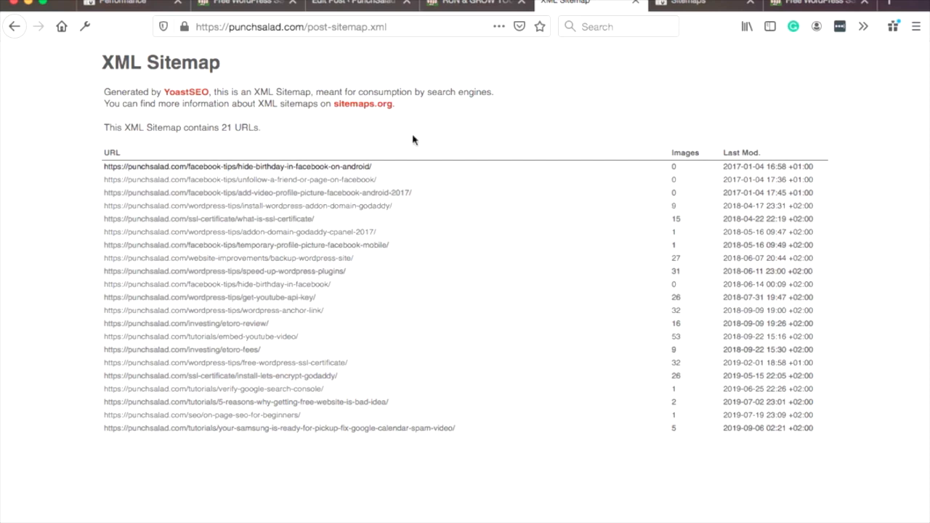
mouse_move(391, 116)
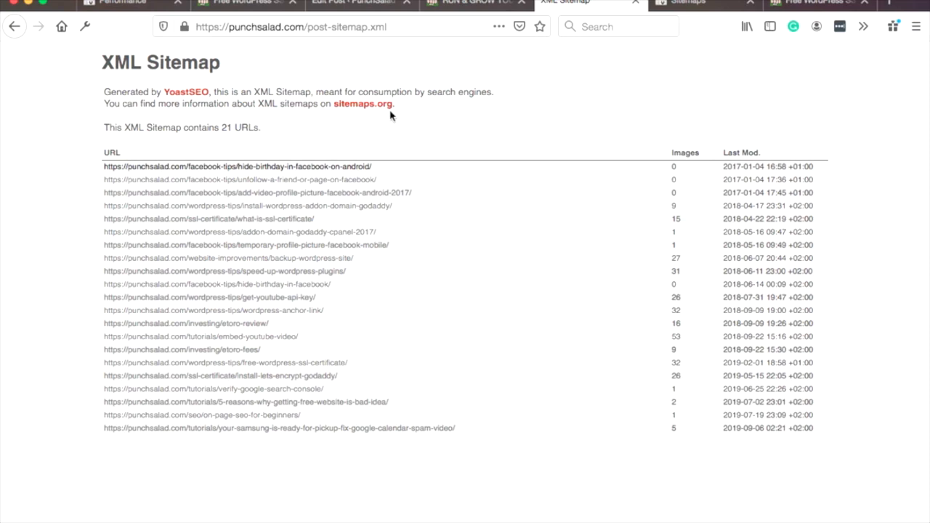
mouse_move(500, 137)
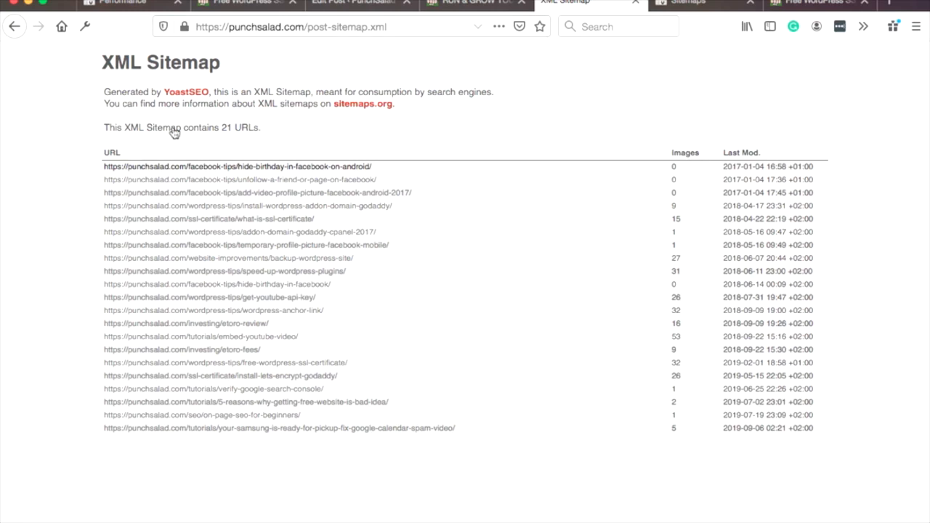
mouse_move(203, 81)
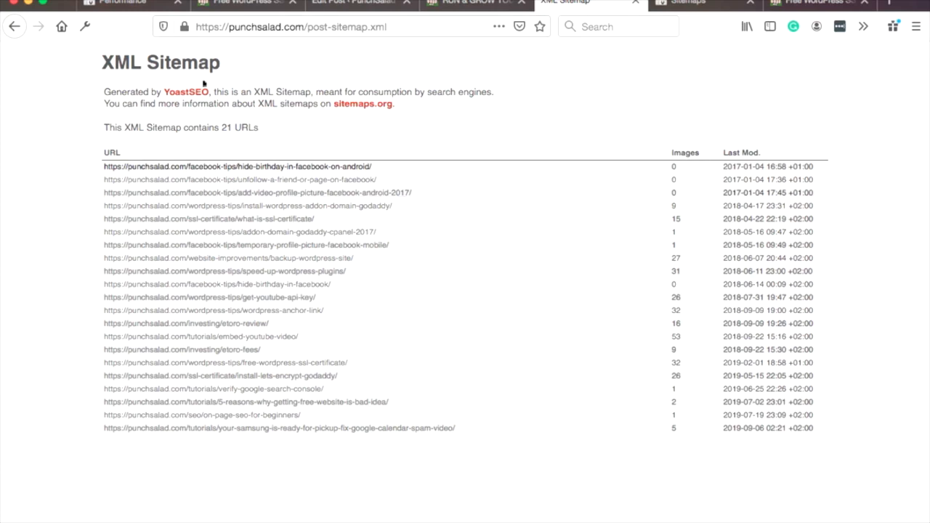
mouse_move(294, 283)
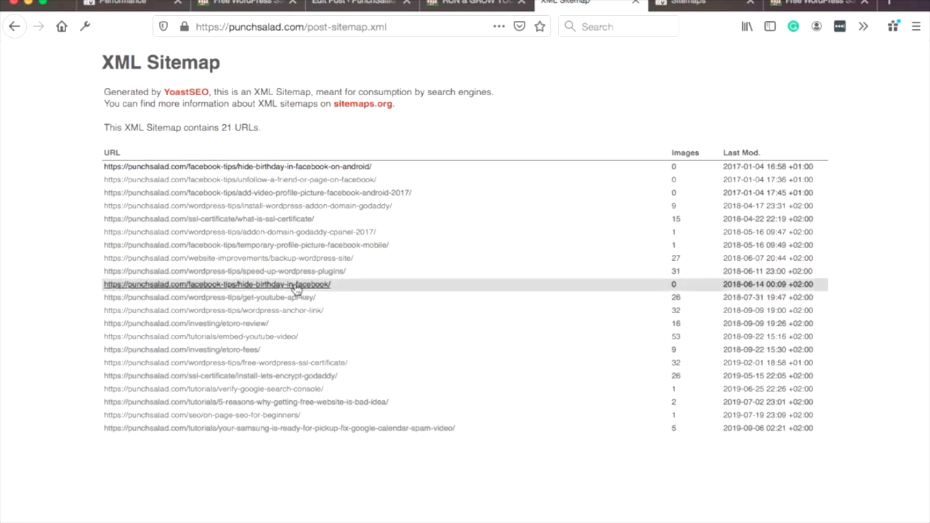
Step: Review the Sitemaps report for sitemap.xml, then return to the Cloudflare SSL article
left_click(683, 3)
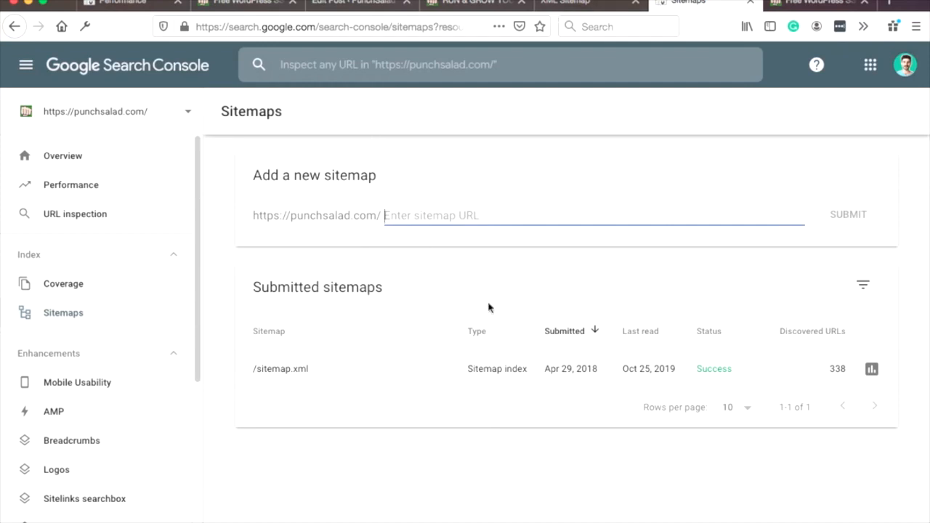
mouse_move(363, 372)
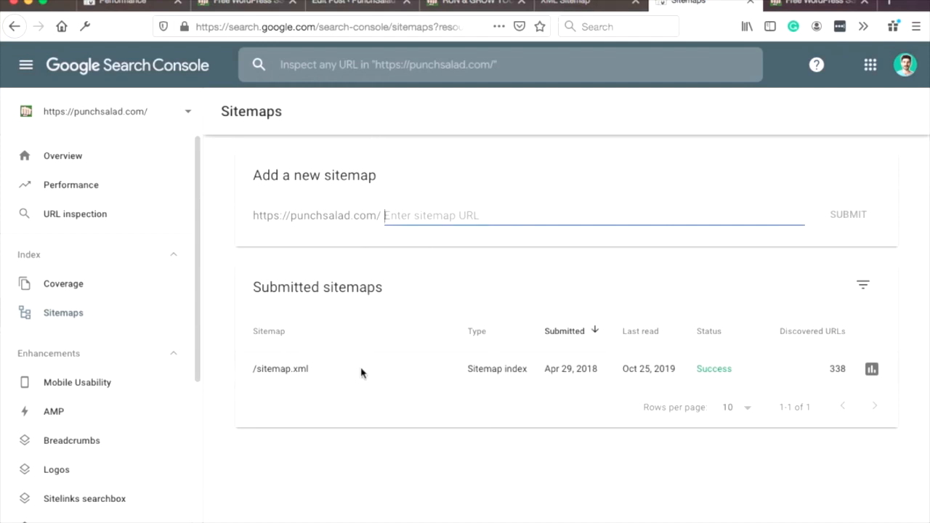
mouse_move(142, 67)
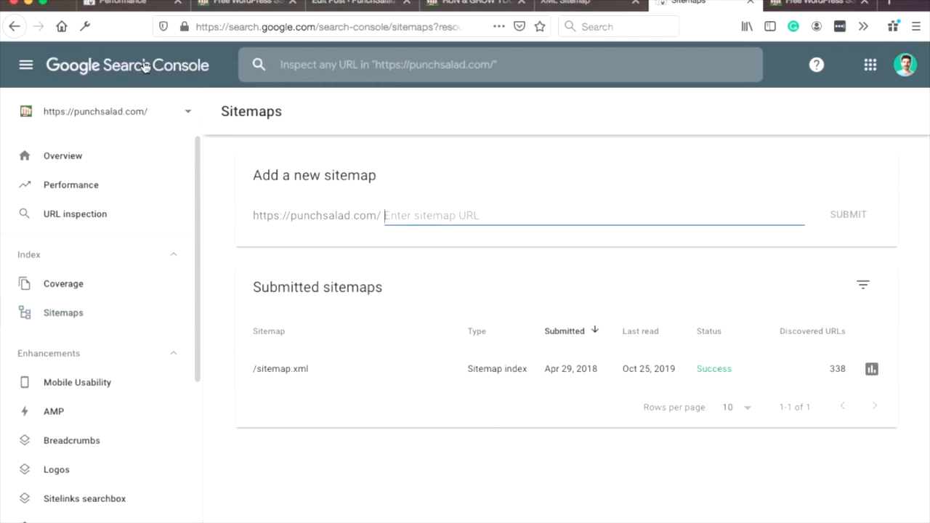
mouse_move(454, 296)
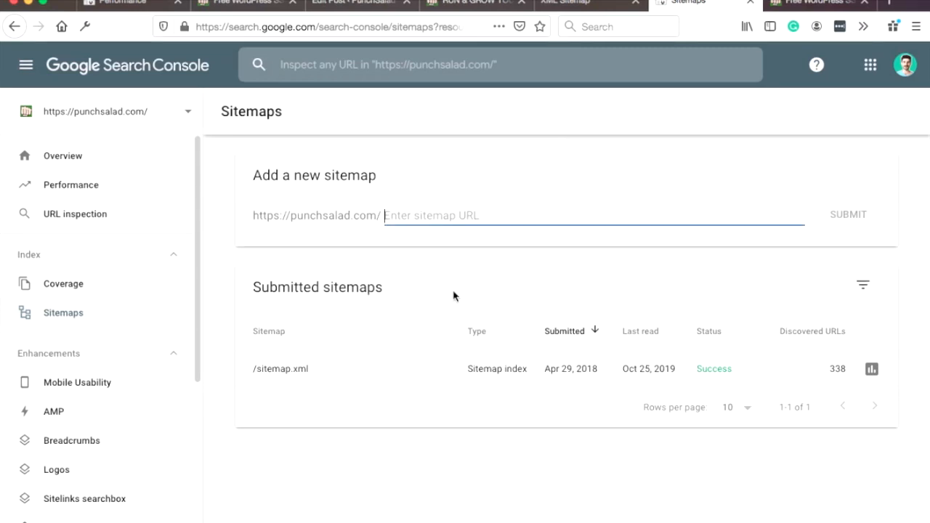
left_click(814, 2)
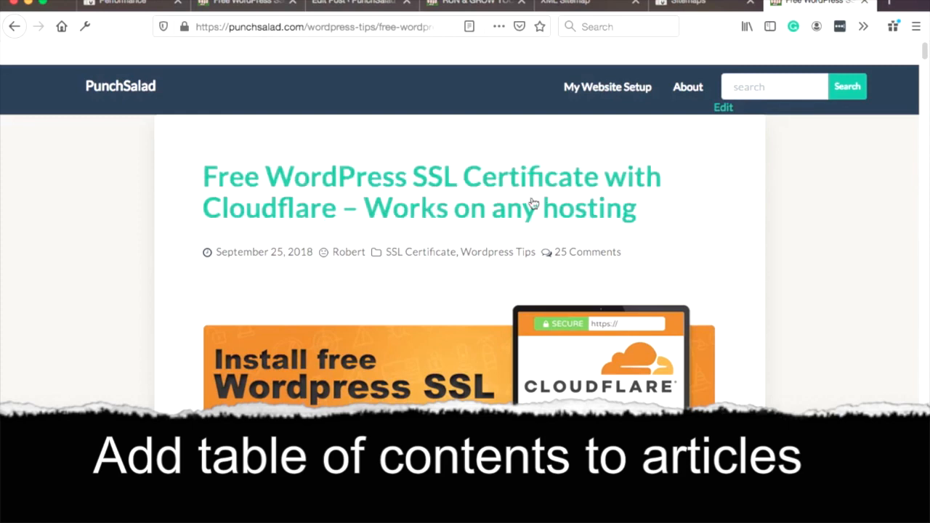
Step: Jump from the article's table of contents to its What is Cloudflare? section
scroll("down", 3)
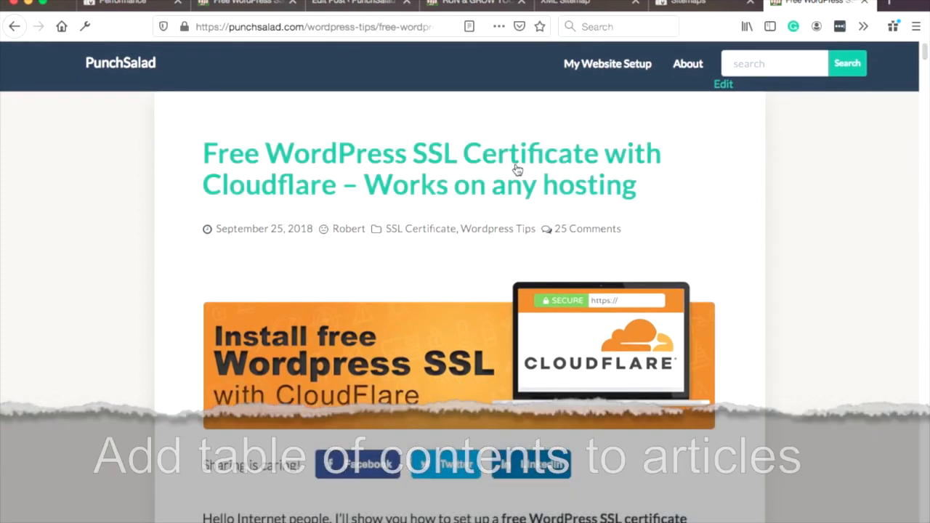
scroll("down", 3)
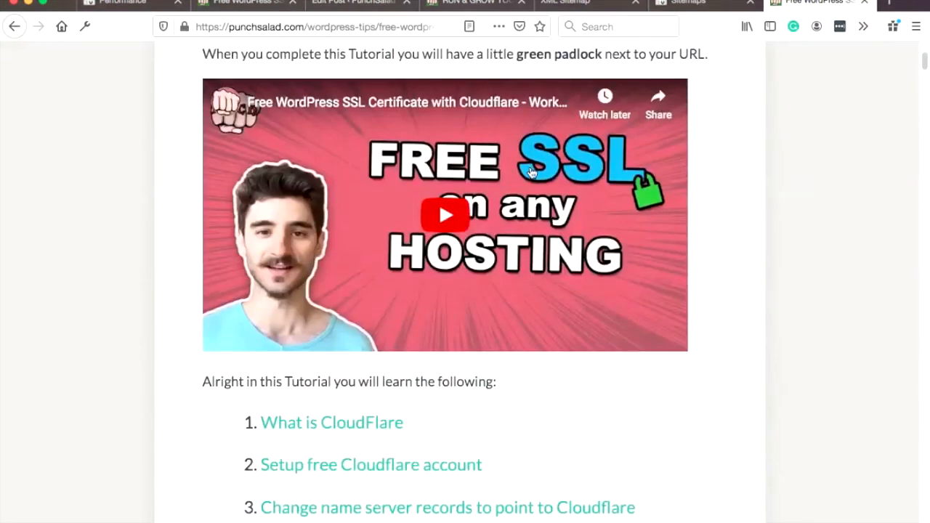
scroll("down", 3)
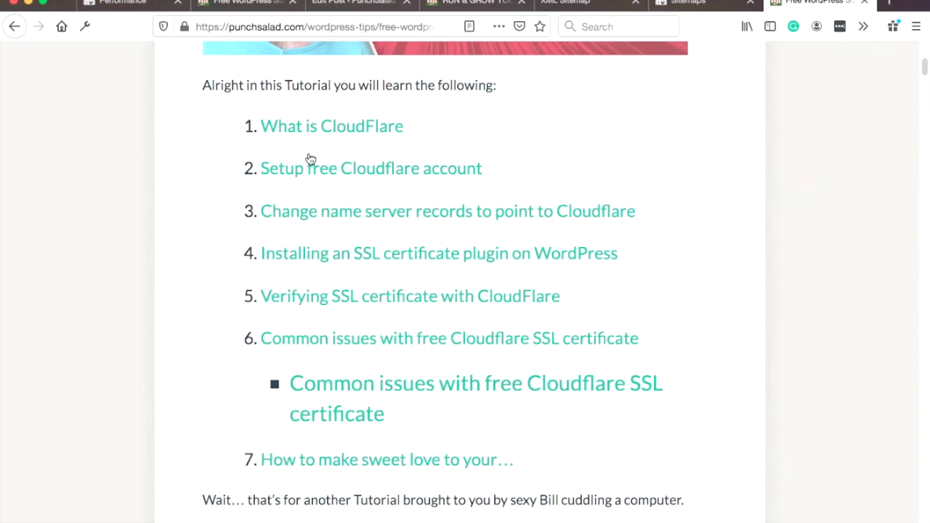
mouse_move(235, 149)
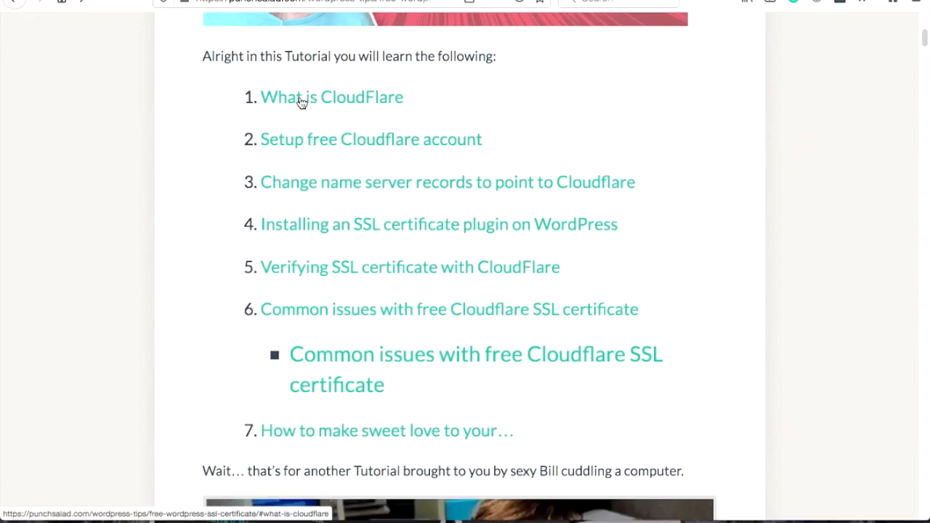
scroll("down", 3)
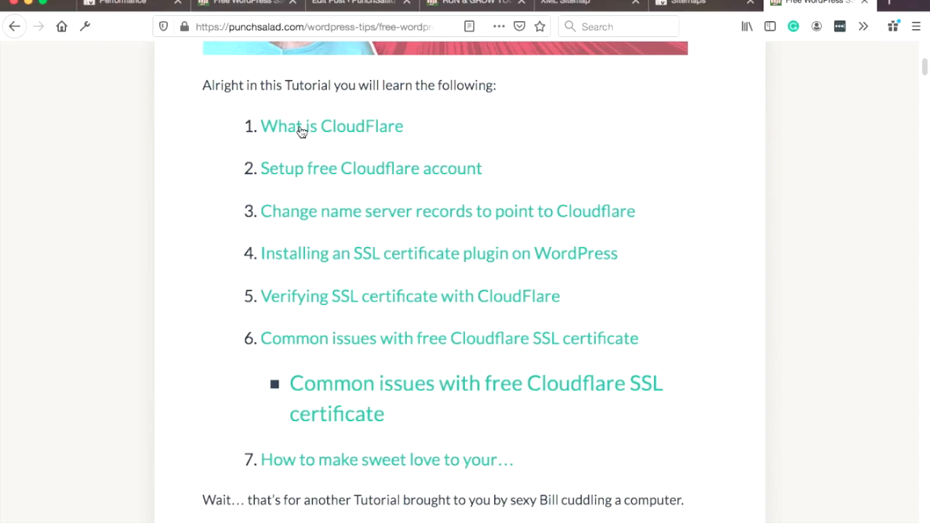
left_click(331, 125)
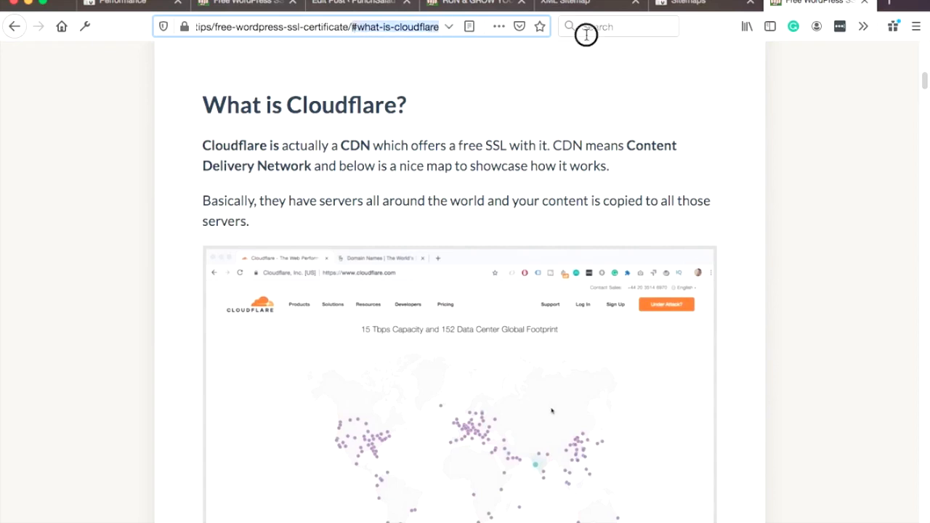
left_click(618, 26)
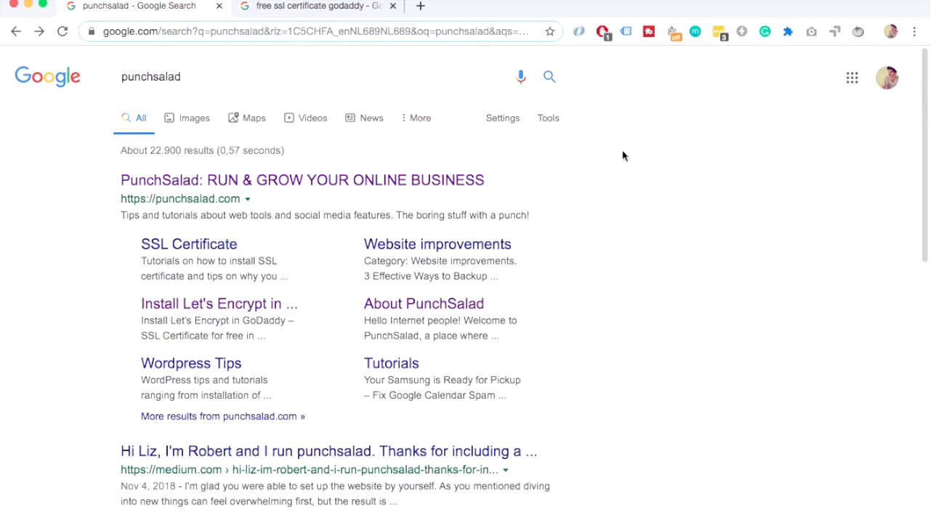
mouse_move(192, 361)
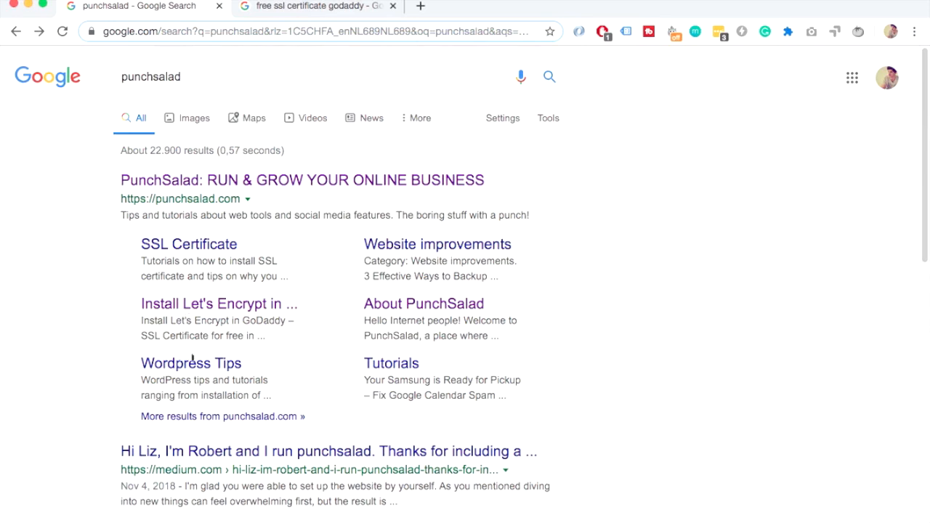
mouse_move(424, 303)
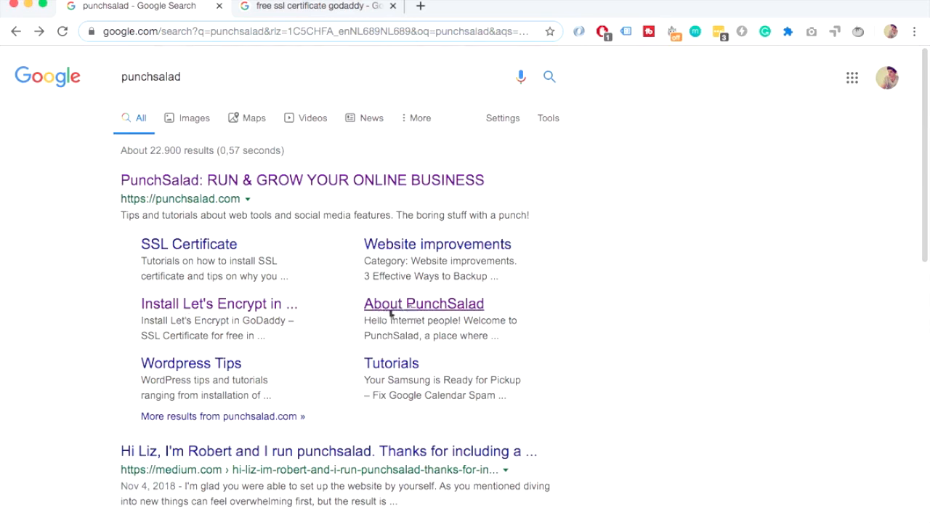
mouse_move(545, 336)
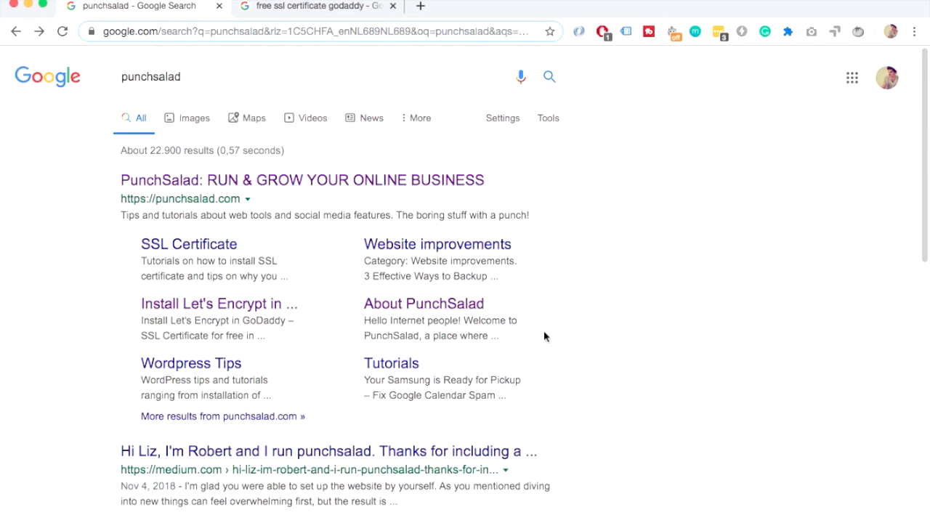